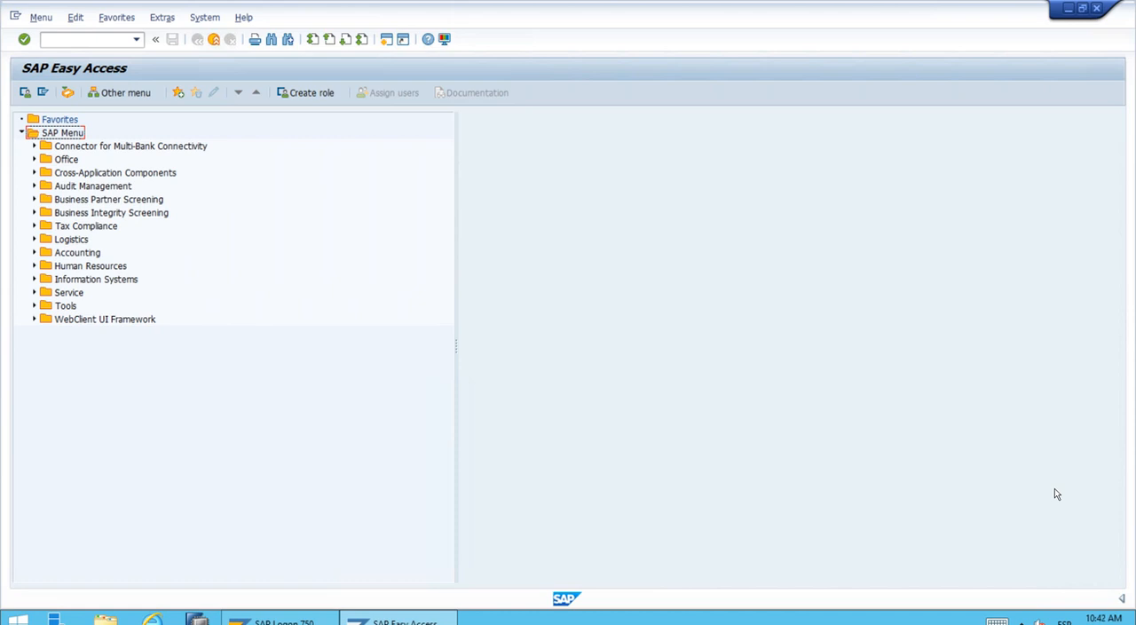
mouse_move(100, 316)
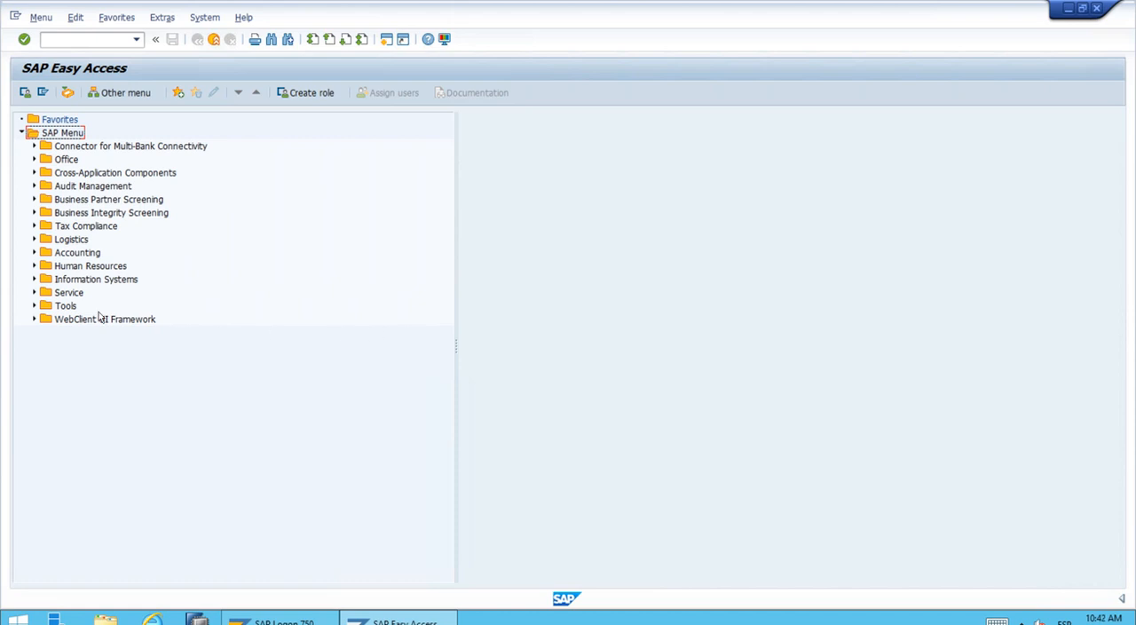
Launch SPRO - Execute Project from the Tools > Customizing > IMG menu path.
click(33, 306)
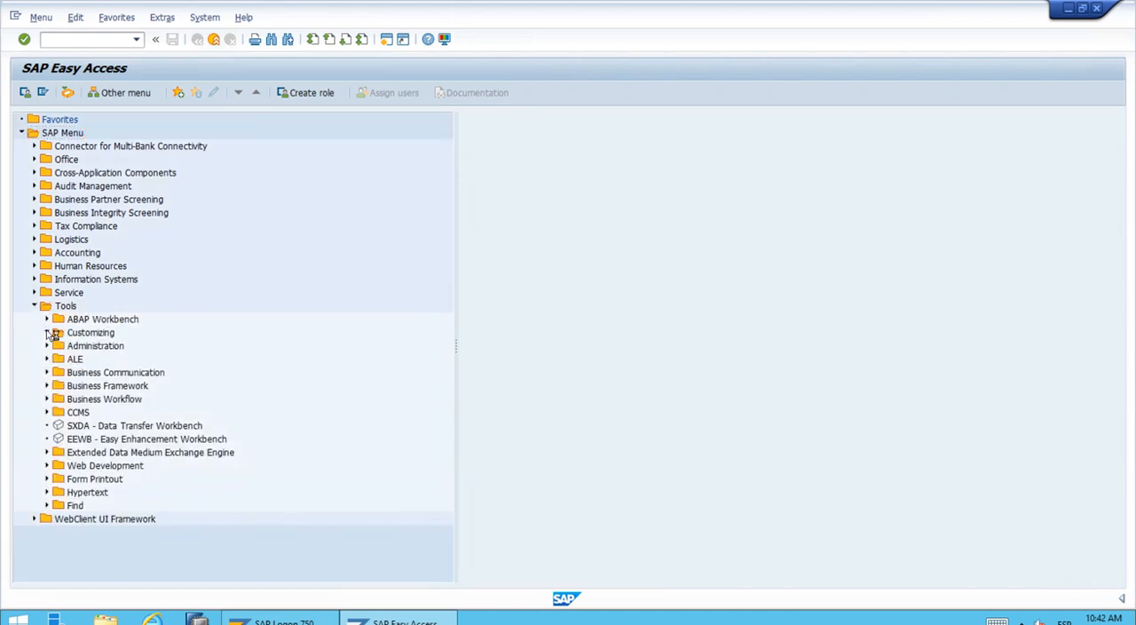
click(46, 332)
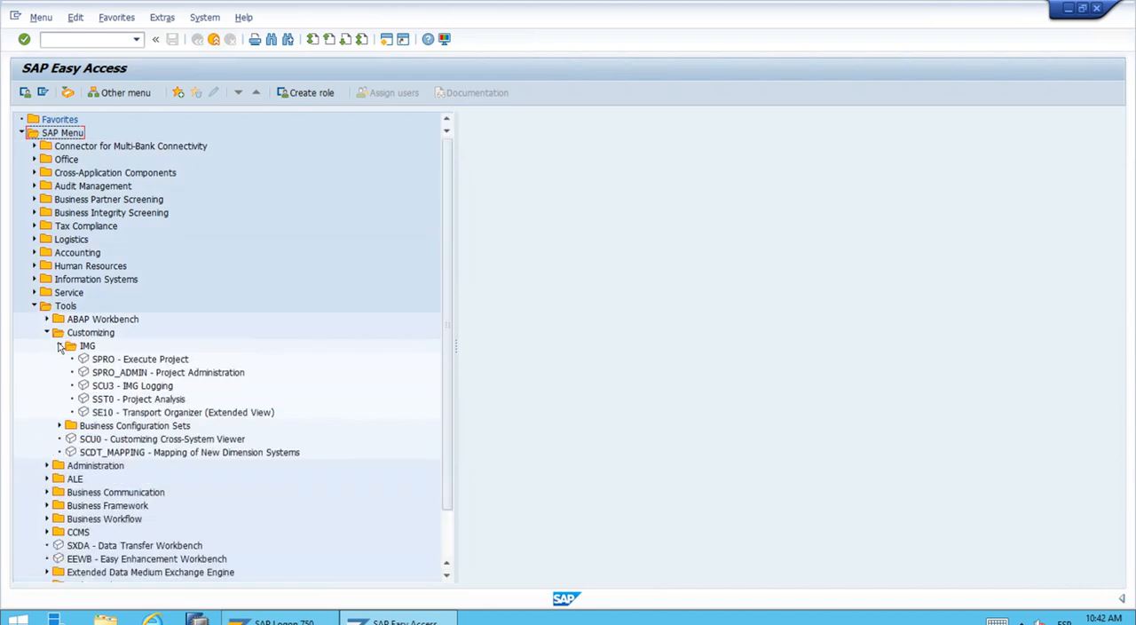
click(139, 358)
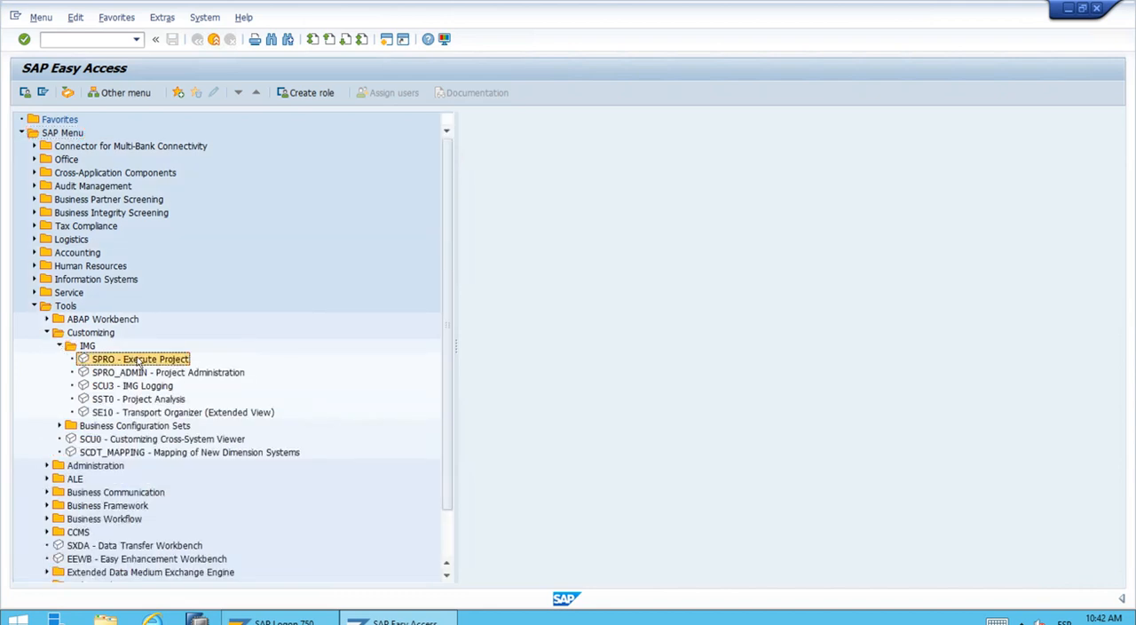
double_click(138, 359)
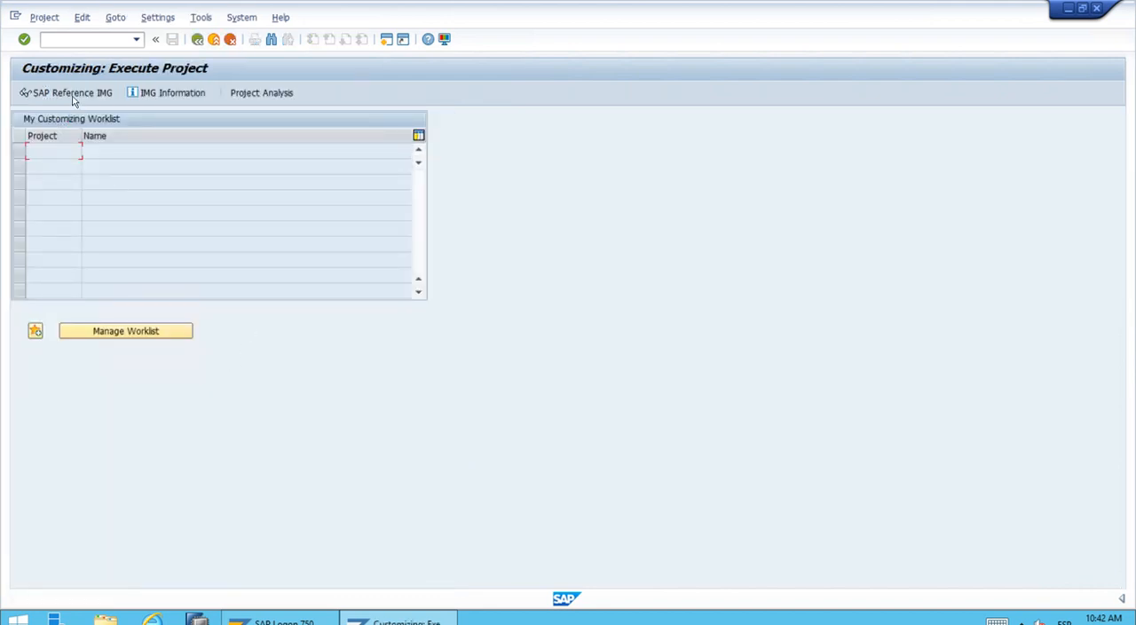
In the SAP Reference IMG, expand Financial Accounting > Asset Accounting > Organizational Structures.
click(65, 93)
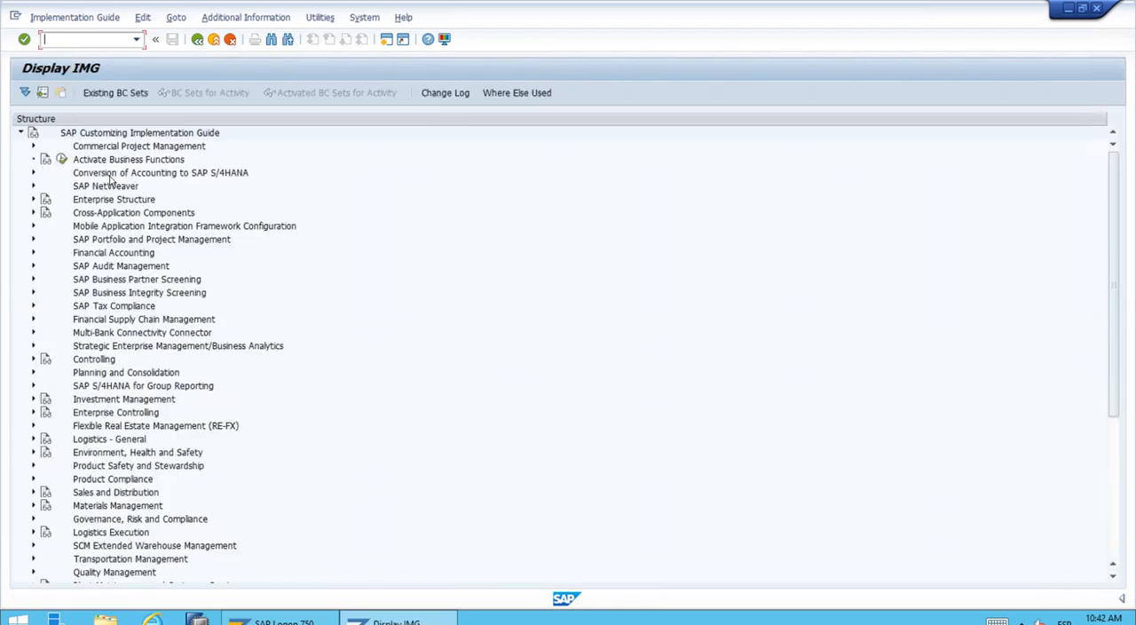
mouse_move(176, 293)
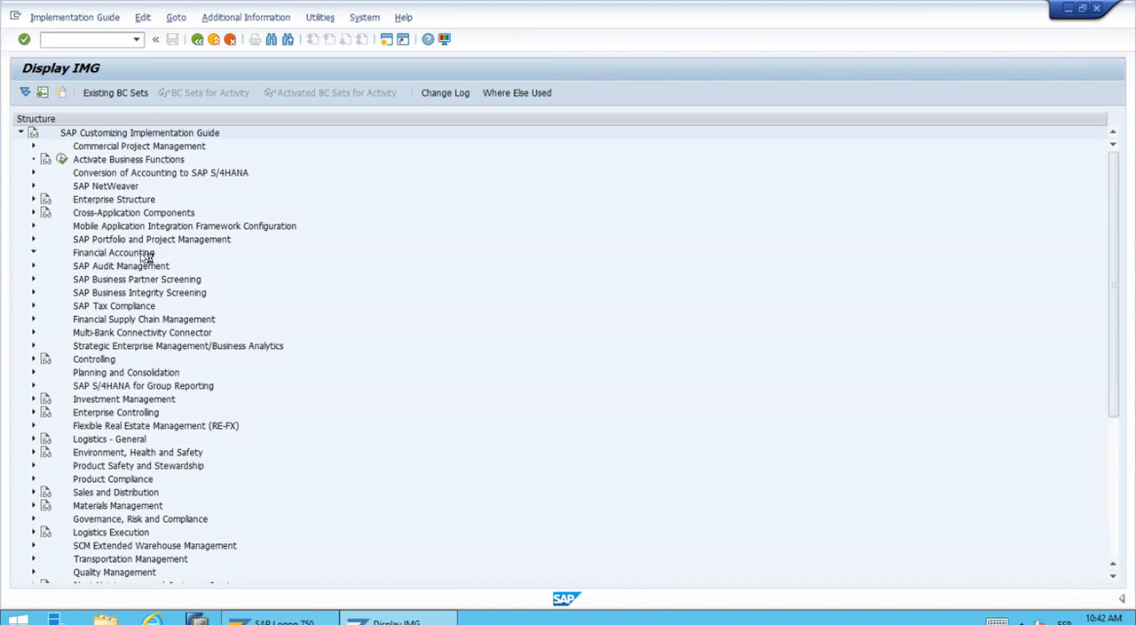
click(32, 252)
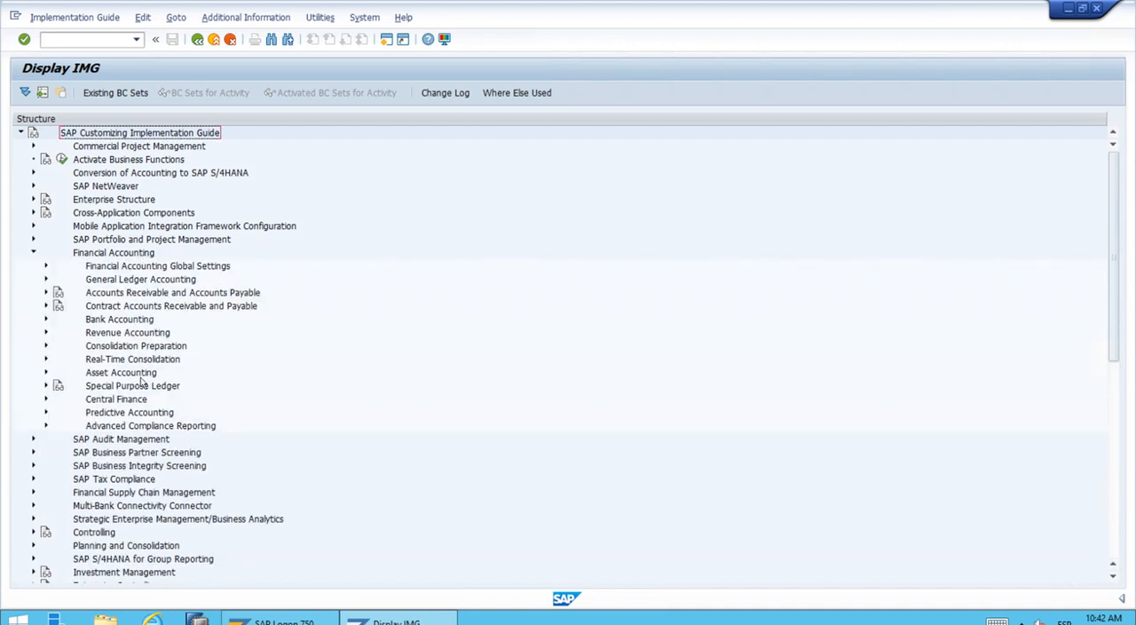
mouse_move(46, 373)
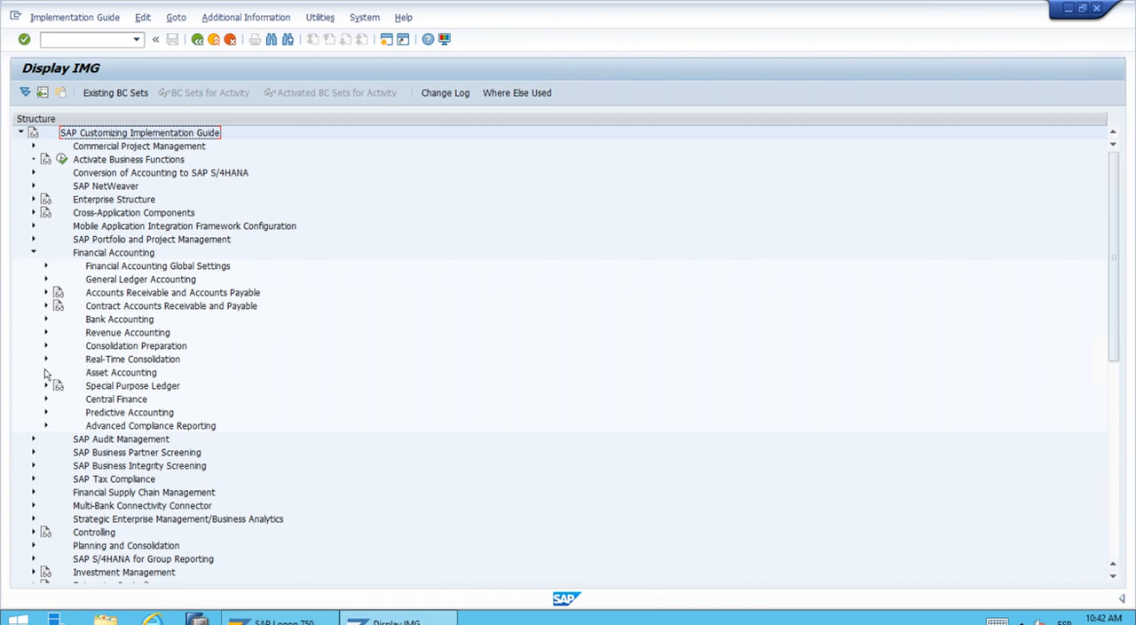
click(46, 373)
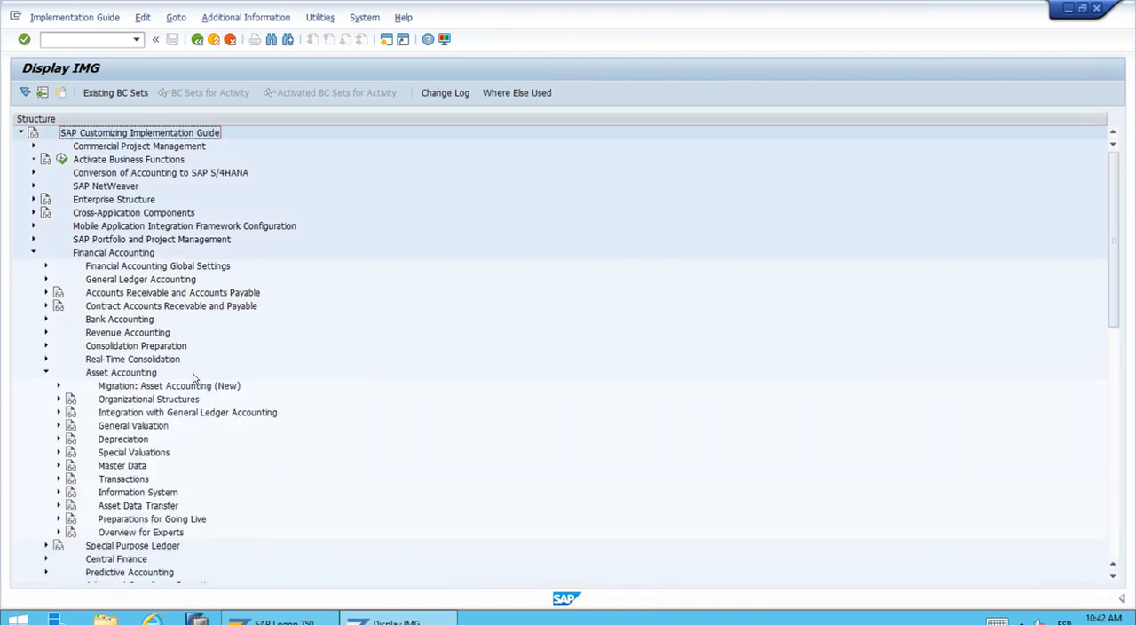
mouse_move(131, 421)
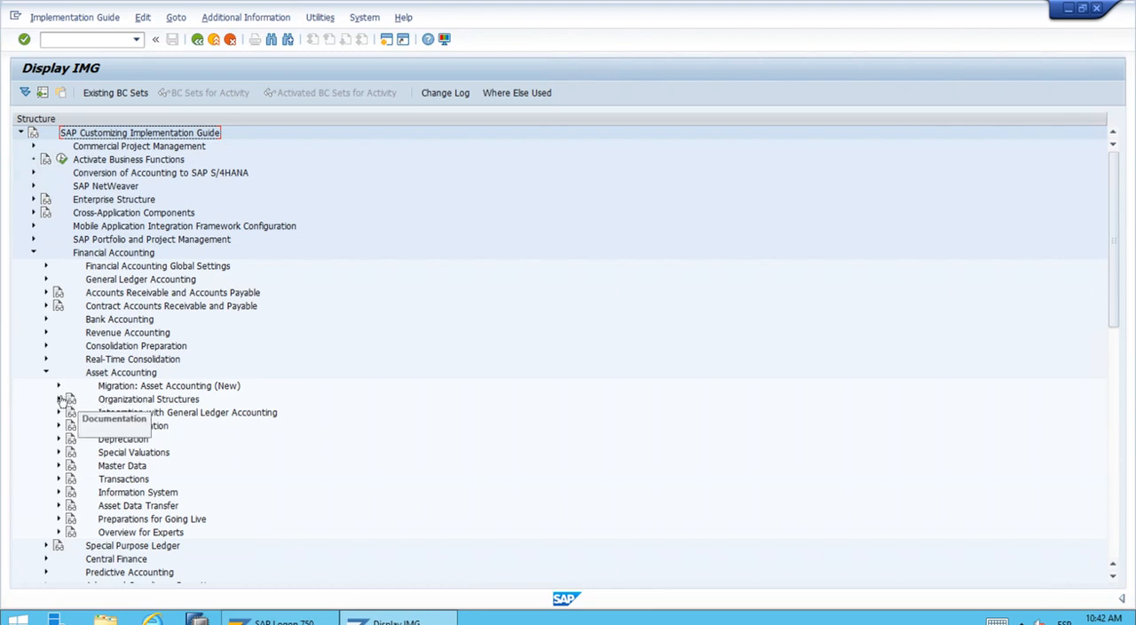
click(59, 397)
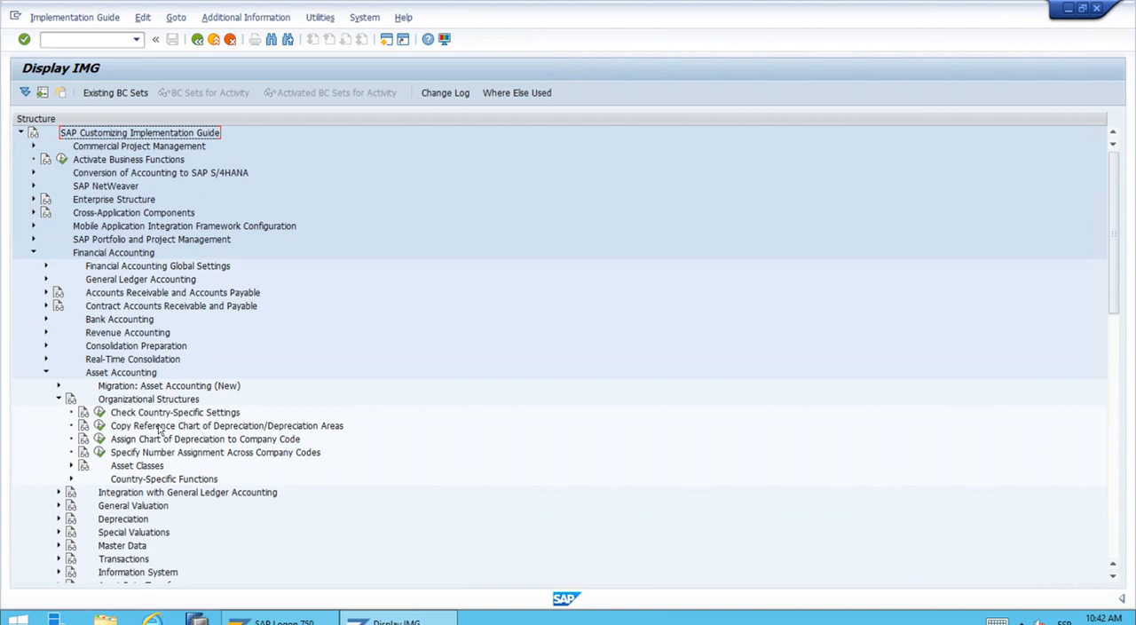
mouse_move(327, 426)
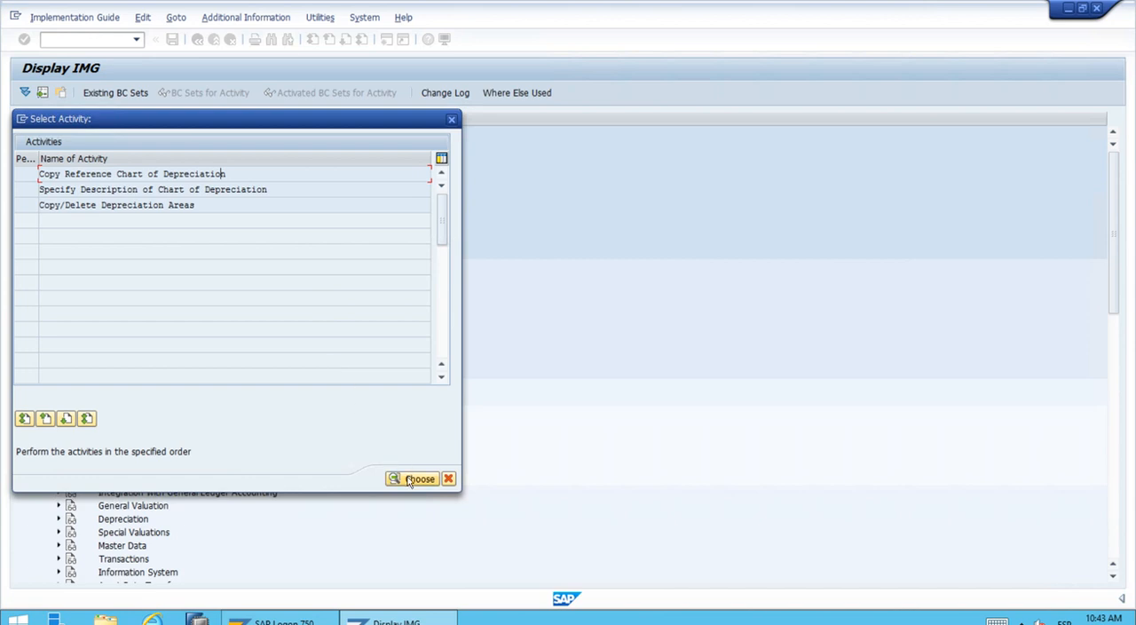
Run Copy Reference Chart of Depreciation and start the Copy org. object function.
click(419, 479)
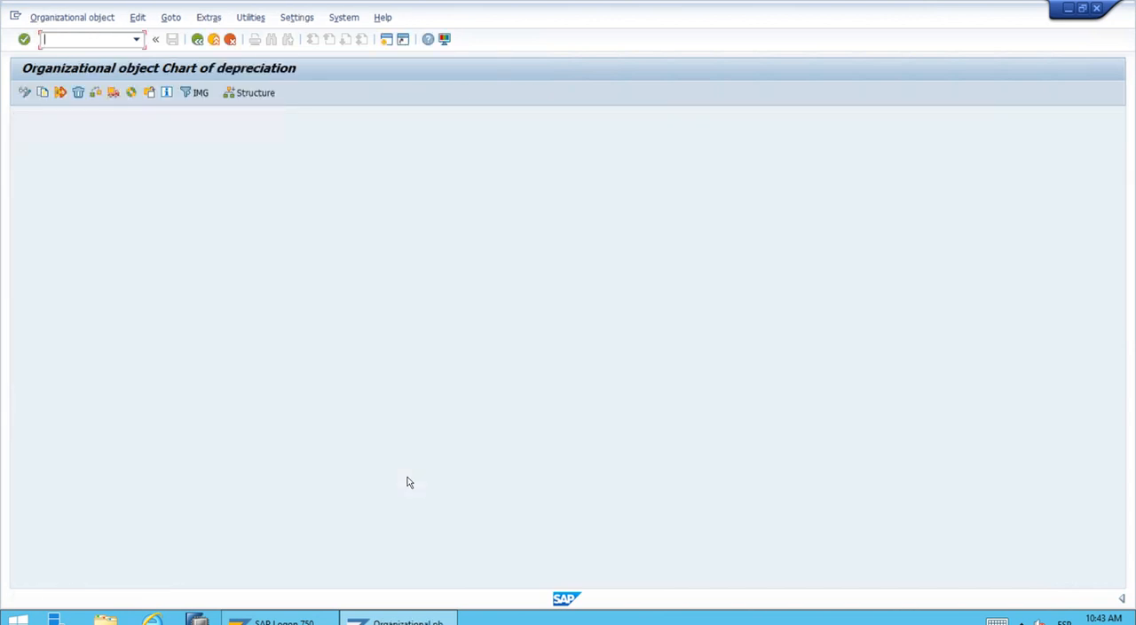
mouse_move(386, 220)
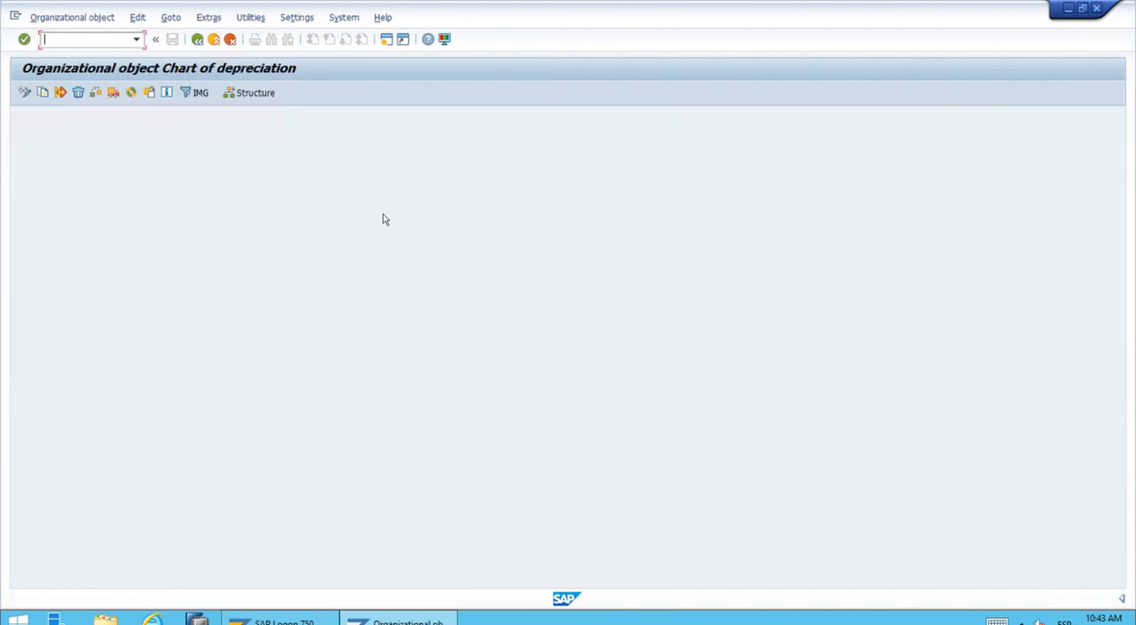
mouse_move(345, 283)
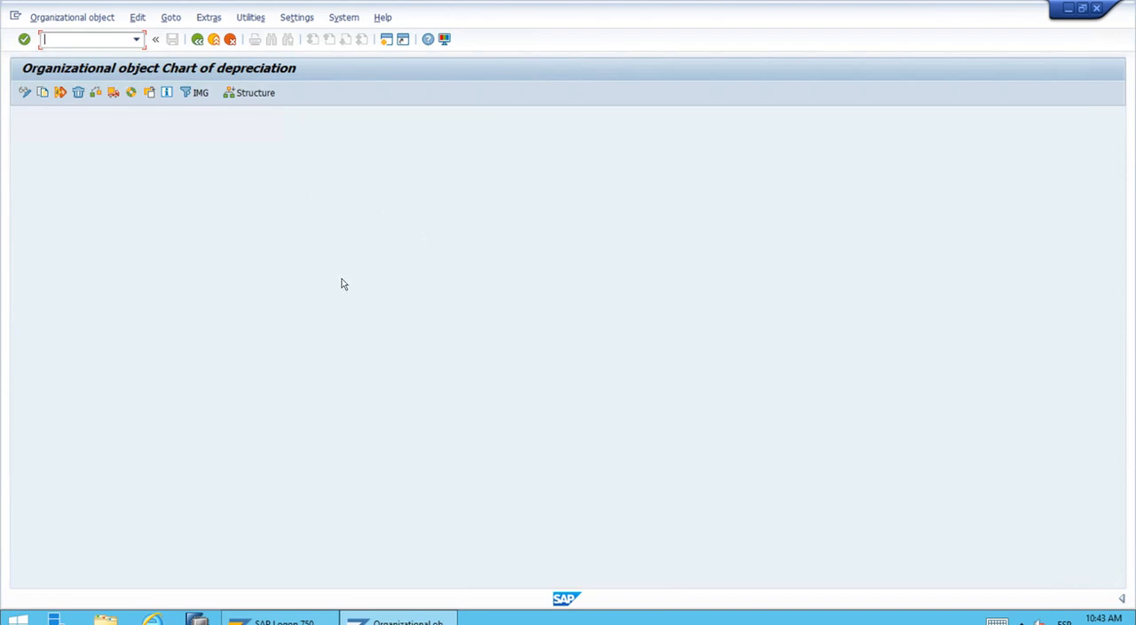
mouse_move(435, 245)
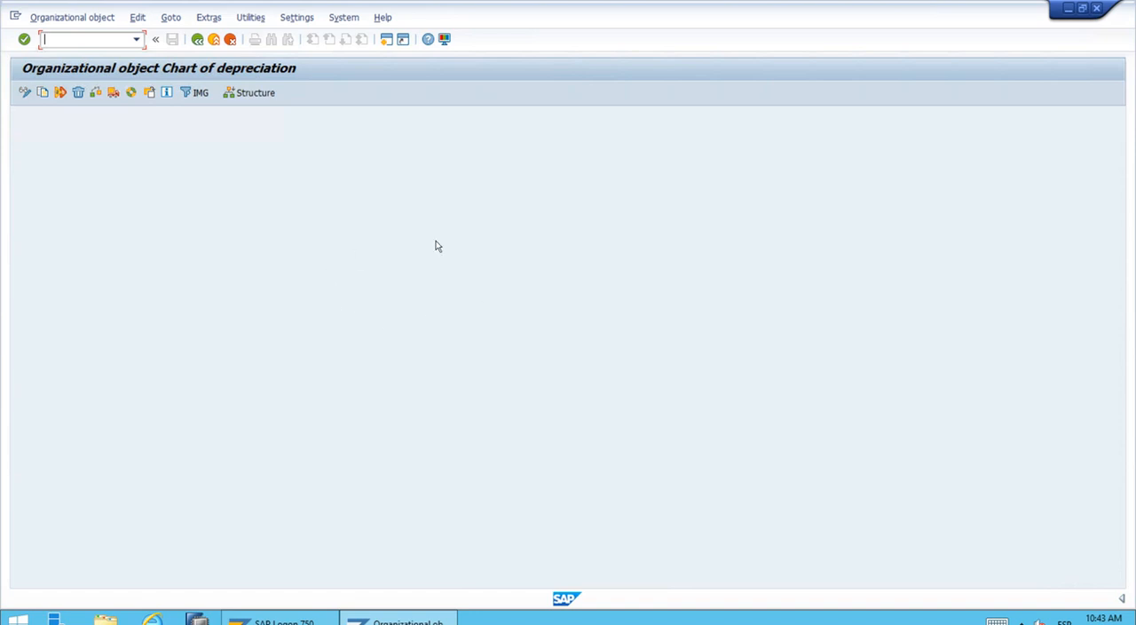
mouse_move(33, 121)
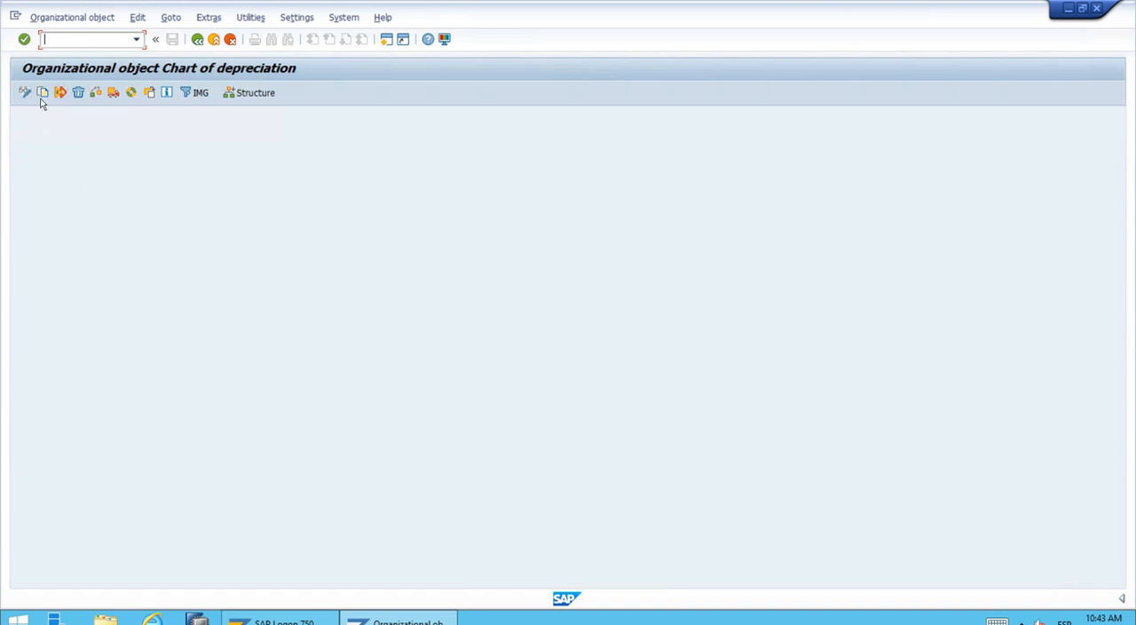
mouse_move(43, 92)
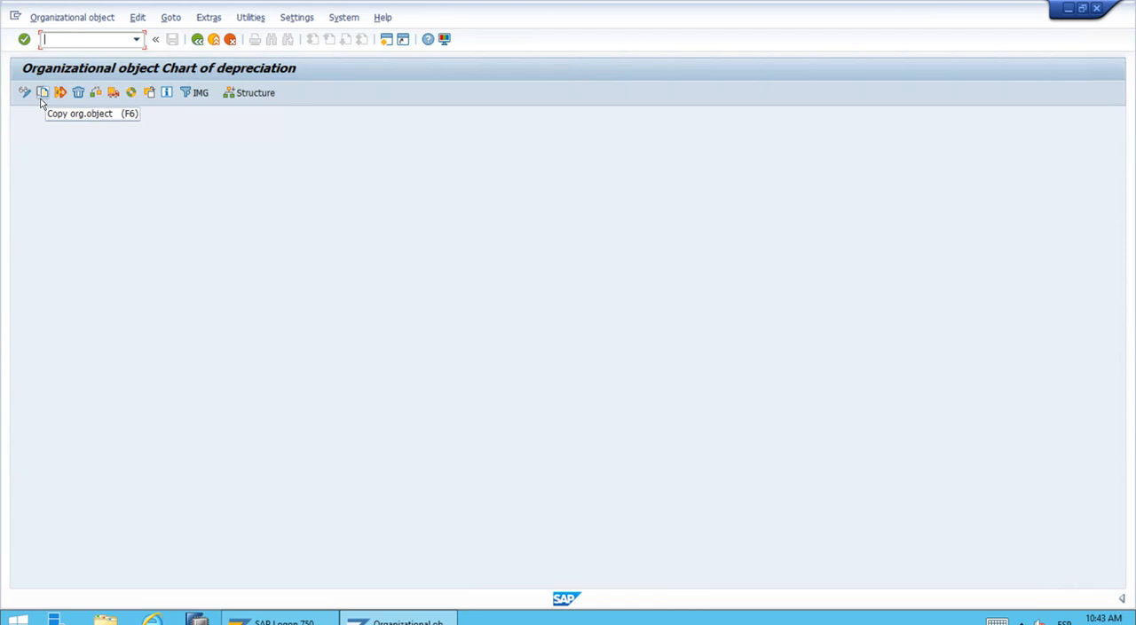
click(43, 92)
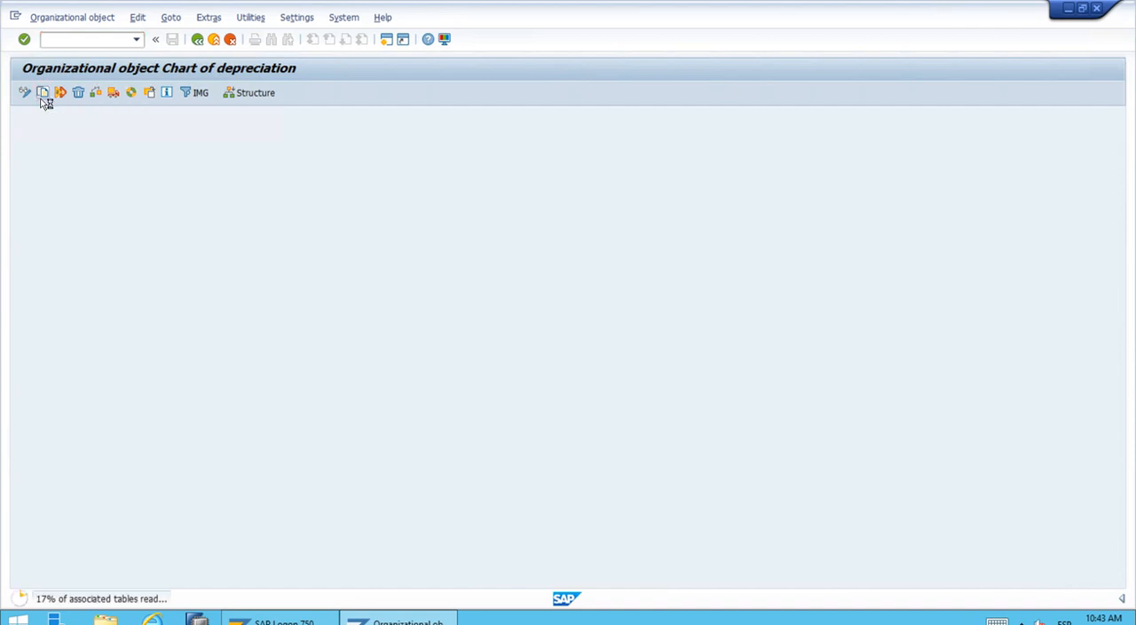
Enter Z000 as the source chart and the new key ZETI as the target chart.
click(43, 92)
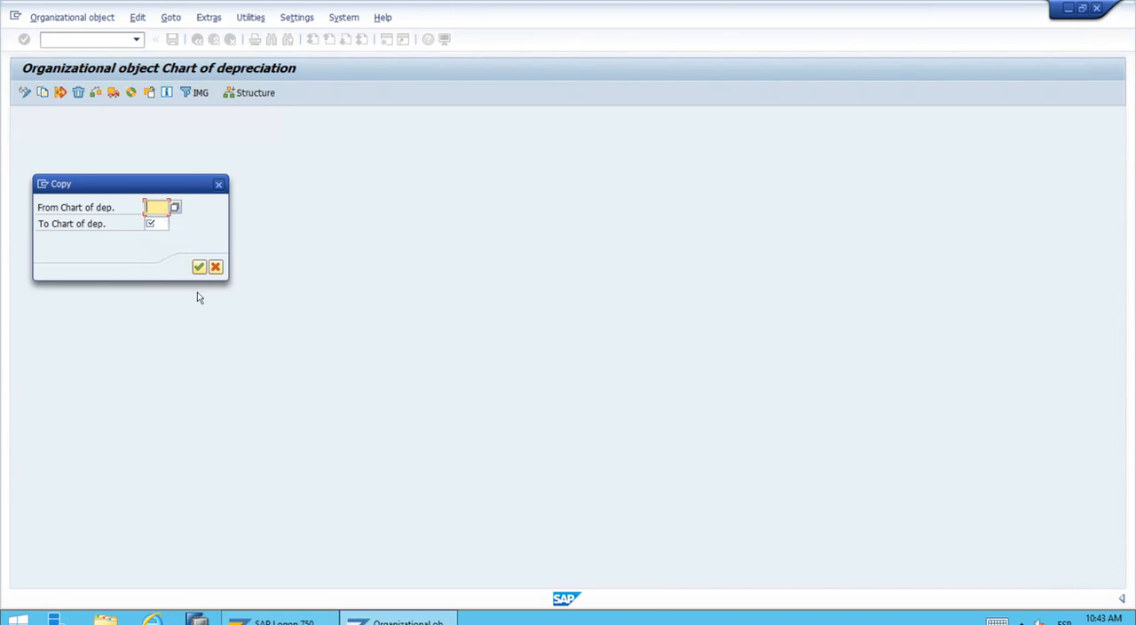
text(1)
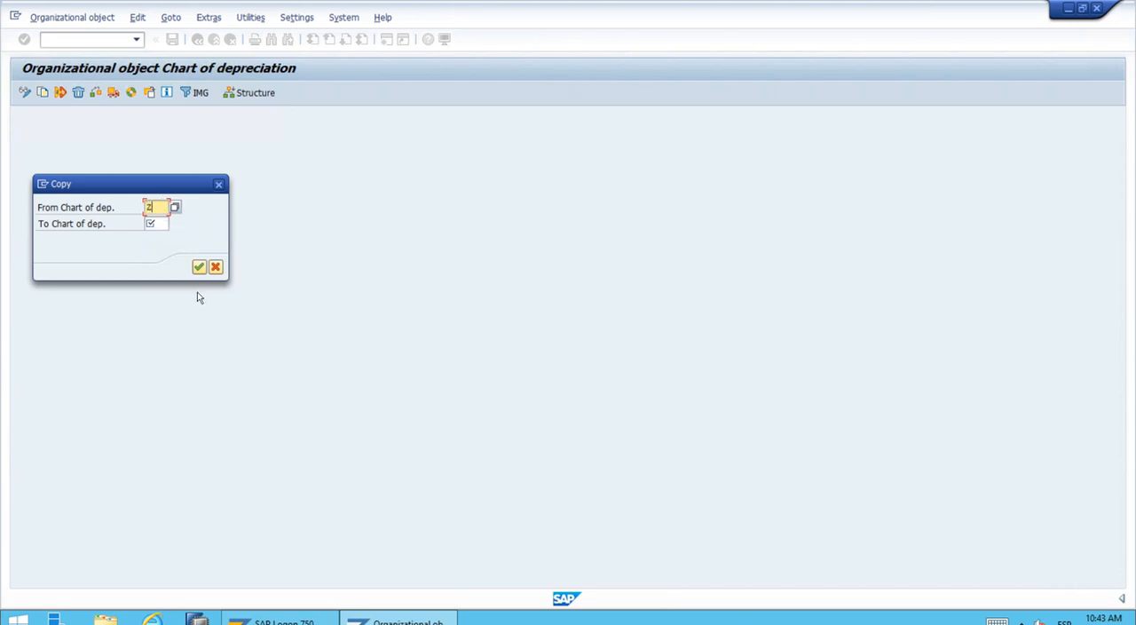
text(Z000)
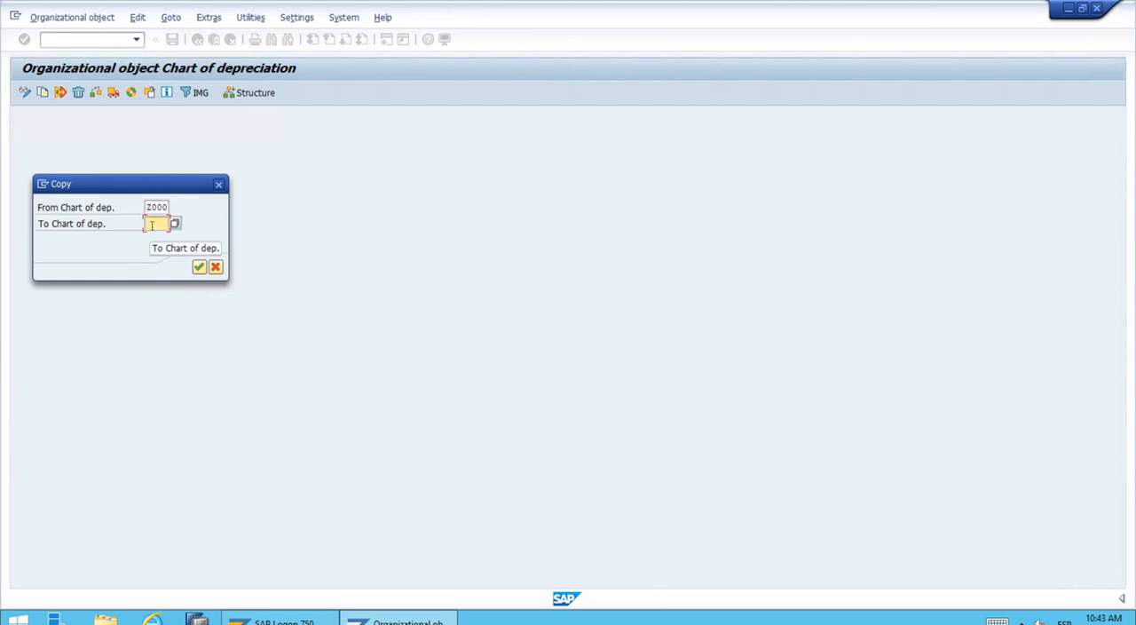
click(152, 222)
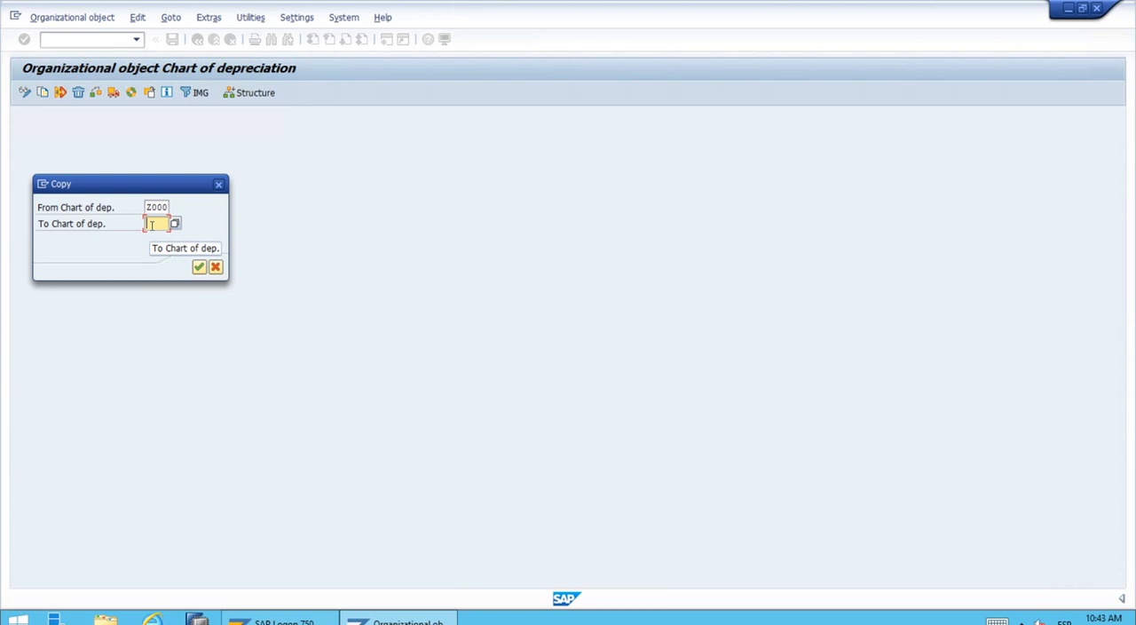
text(ZF)
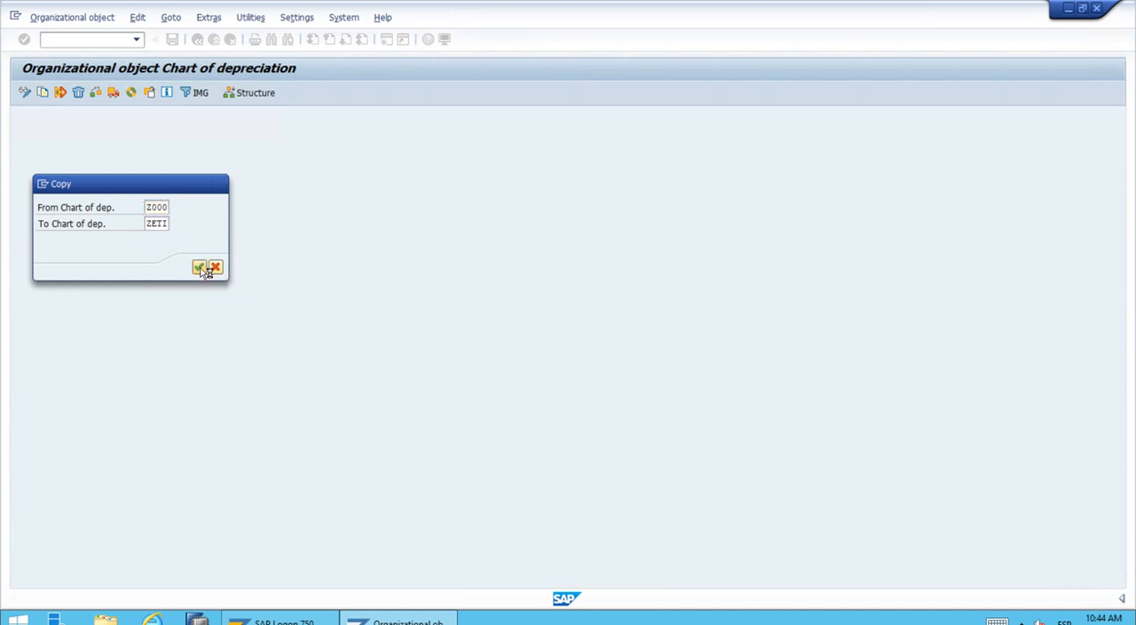
Confirm the copy and acknowledge the number ranges and addresses transport notice.
click(199, 266)
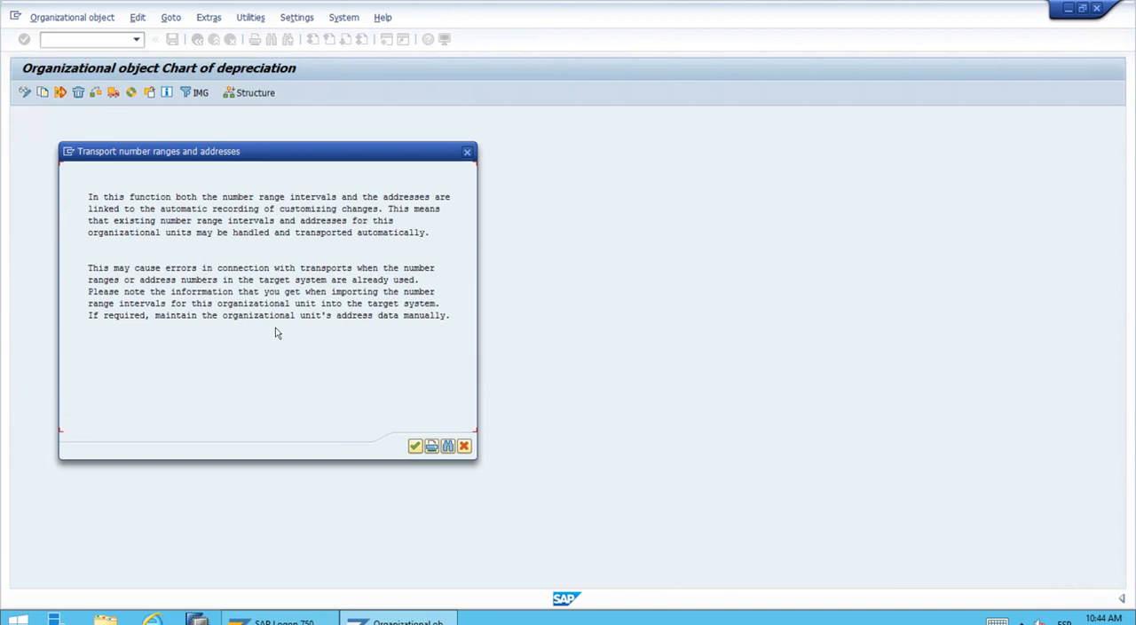
mouse_move(415, 445)
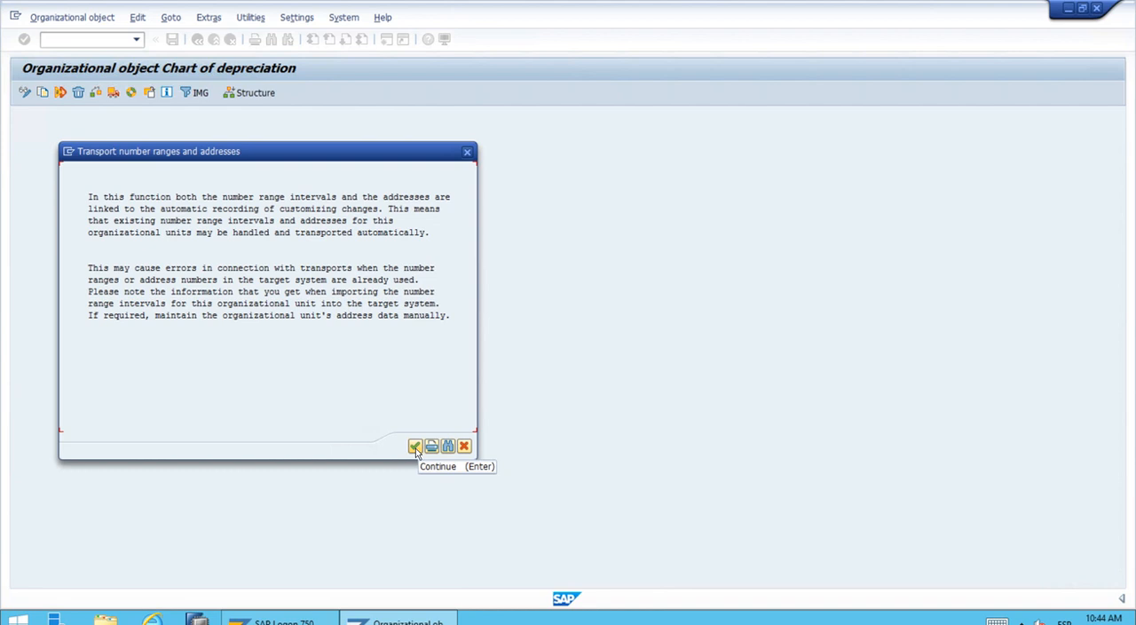
click(415, 447)
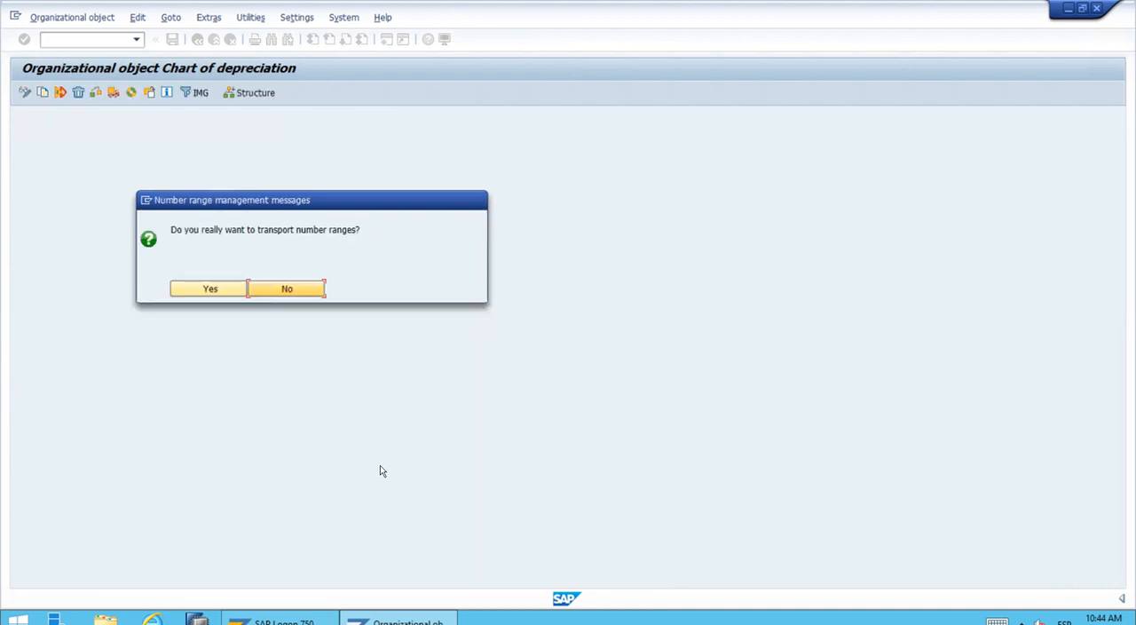
mouse_move(323, 270)
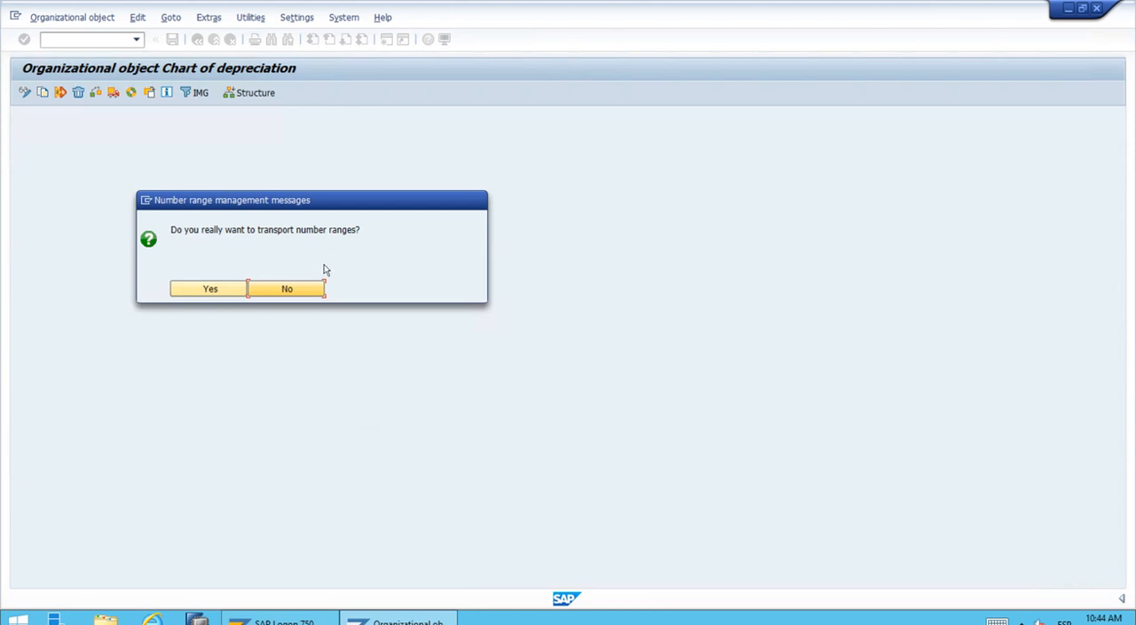
mouse_move(310, 258)
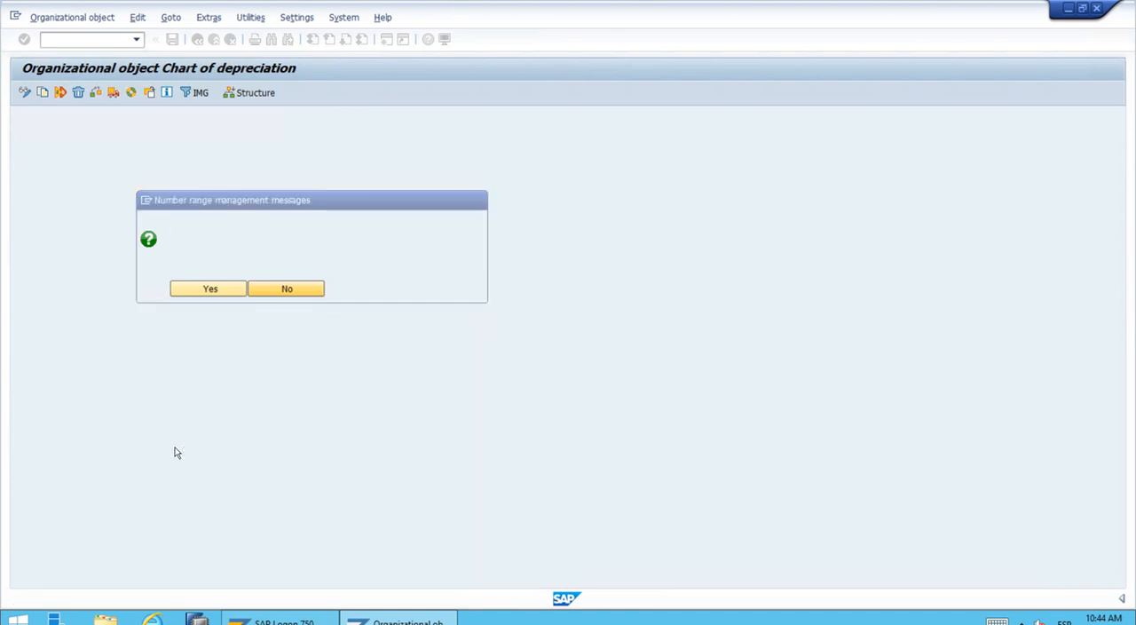
Answer the number range prompt and confirm the customizing request, copying Z000 to ZETI.
click(210, 288)
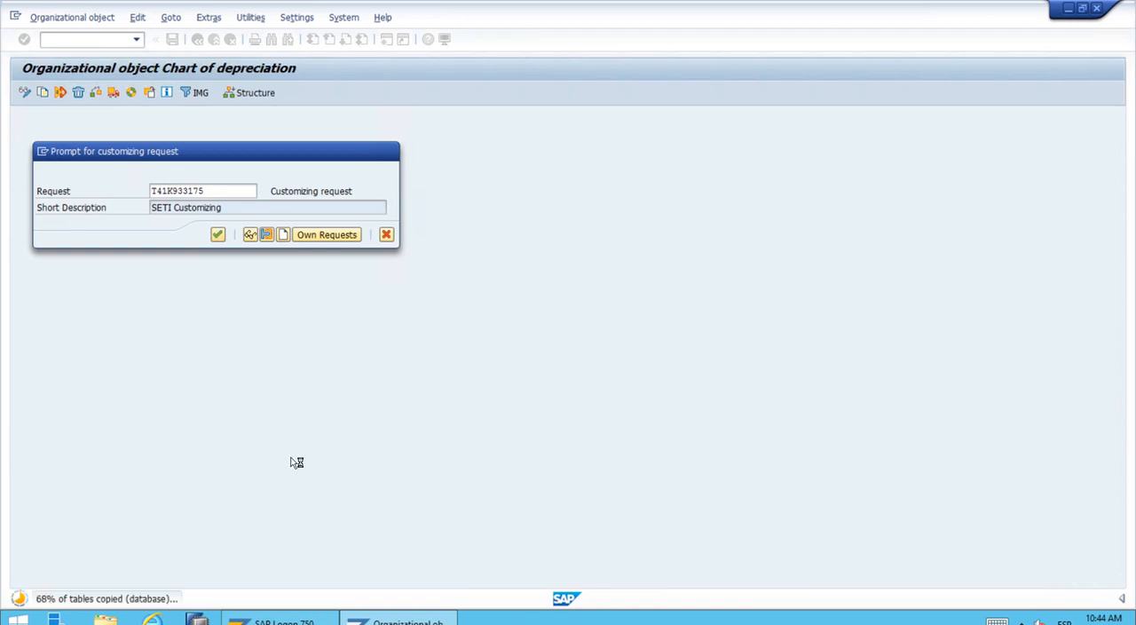
click(217, 234)
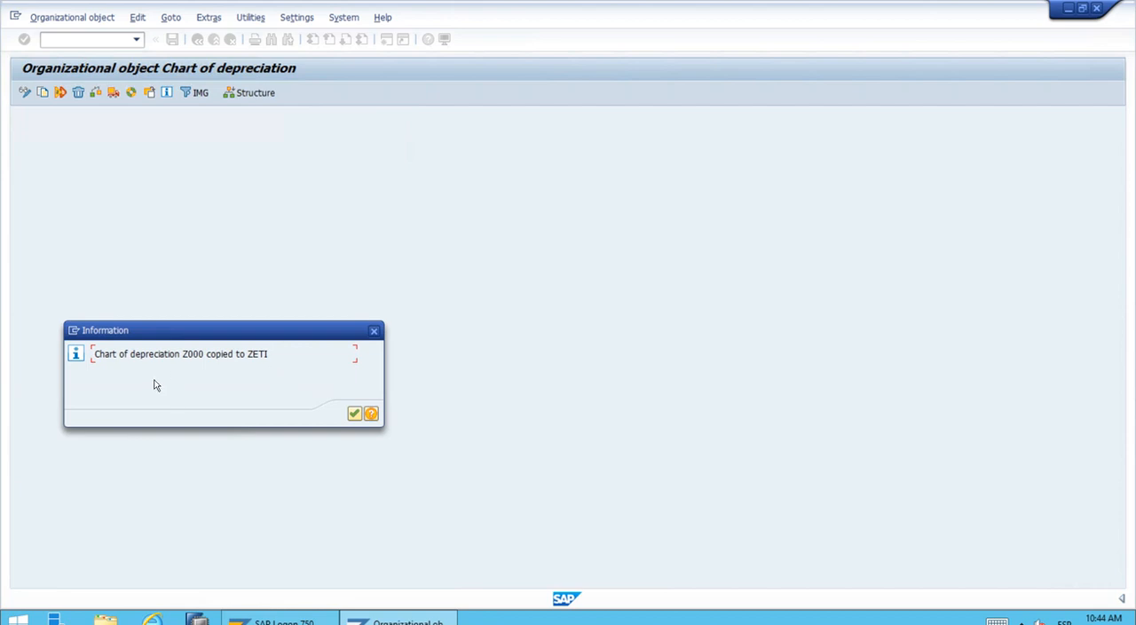
mouse_move(184, 354)
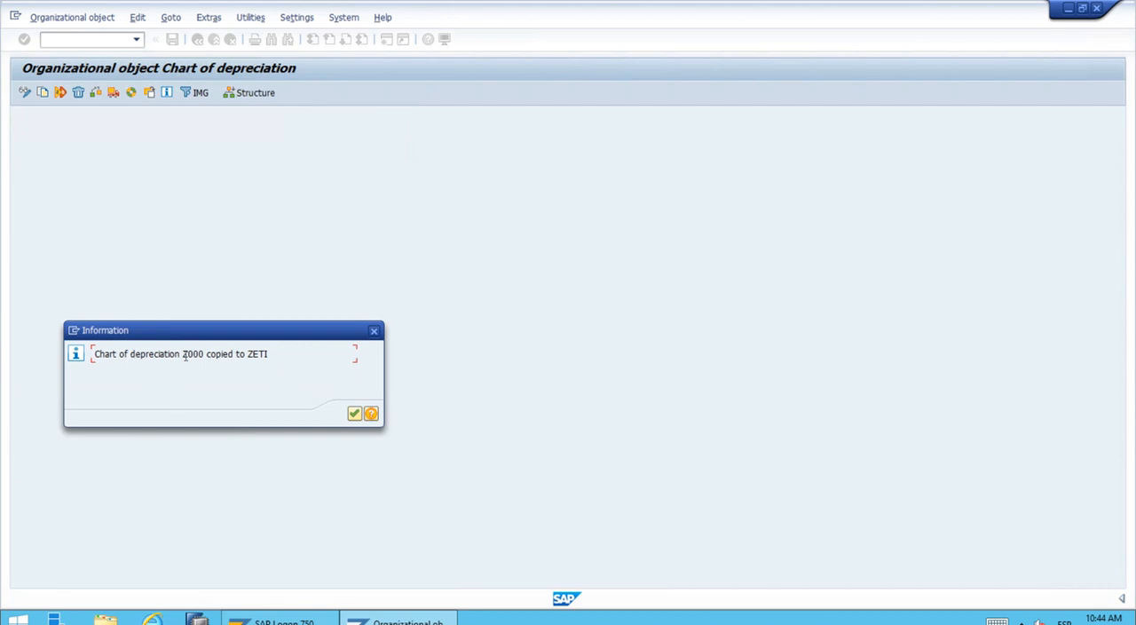
mouse_move(188, 368)
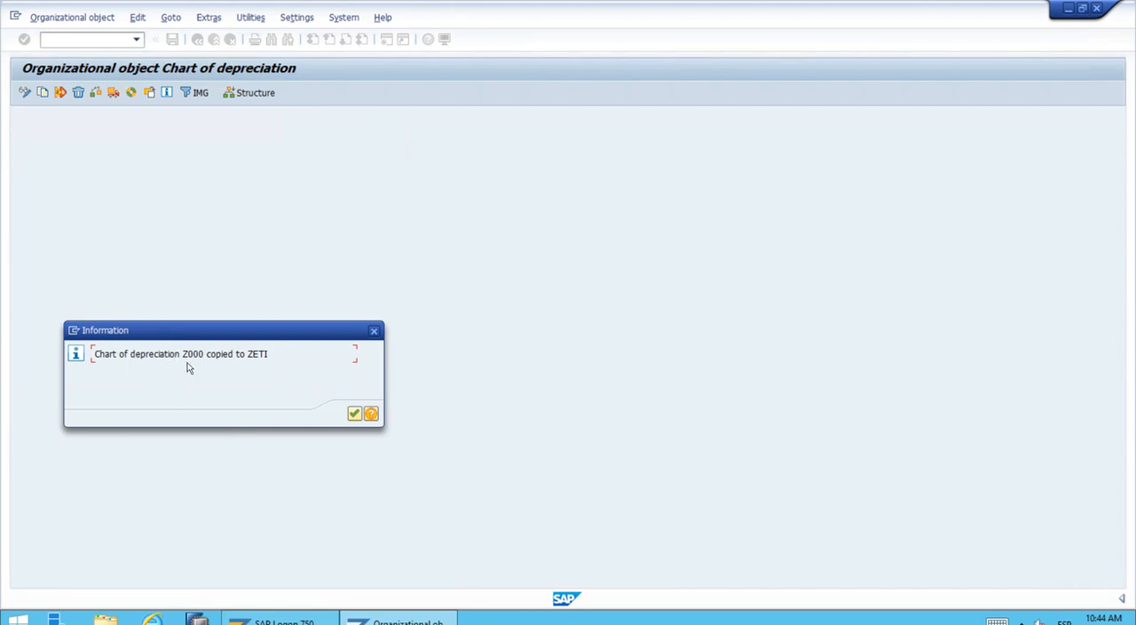
mouse_move(160, 373)
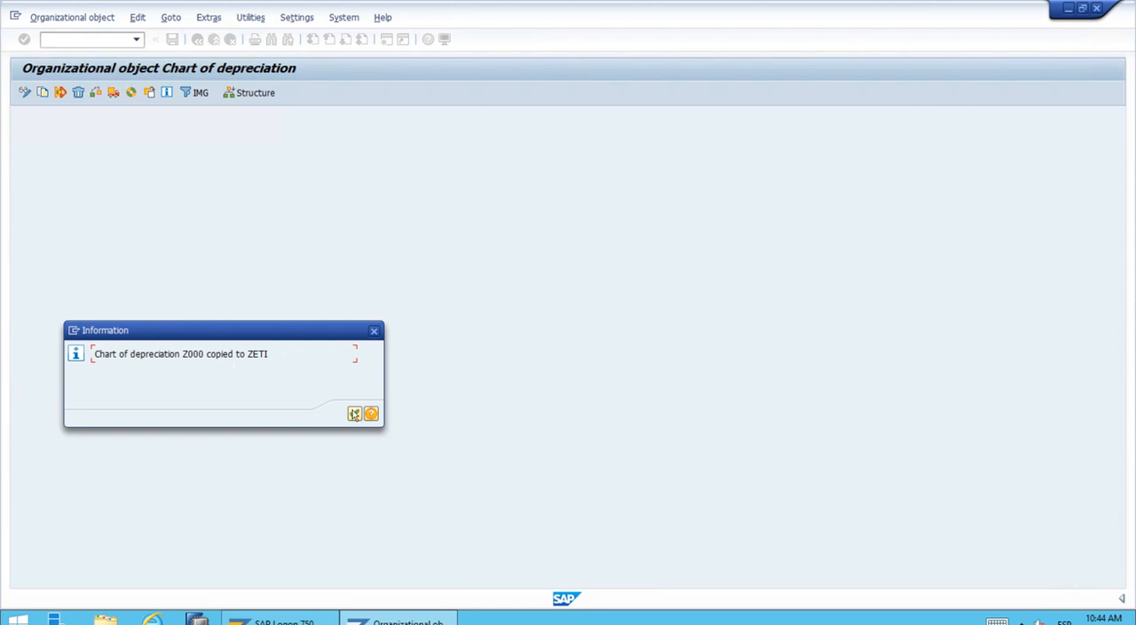
mouse_move(355, 413)
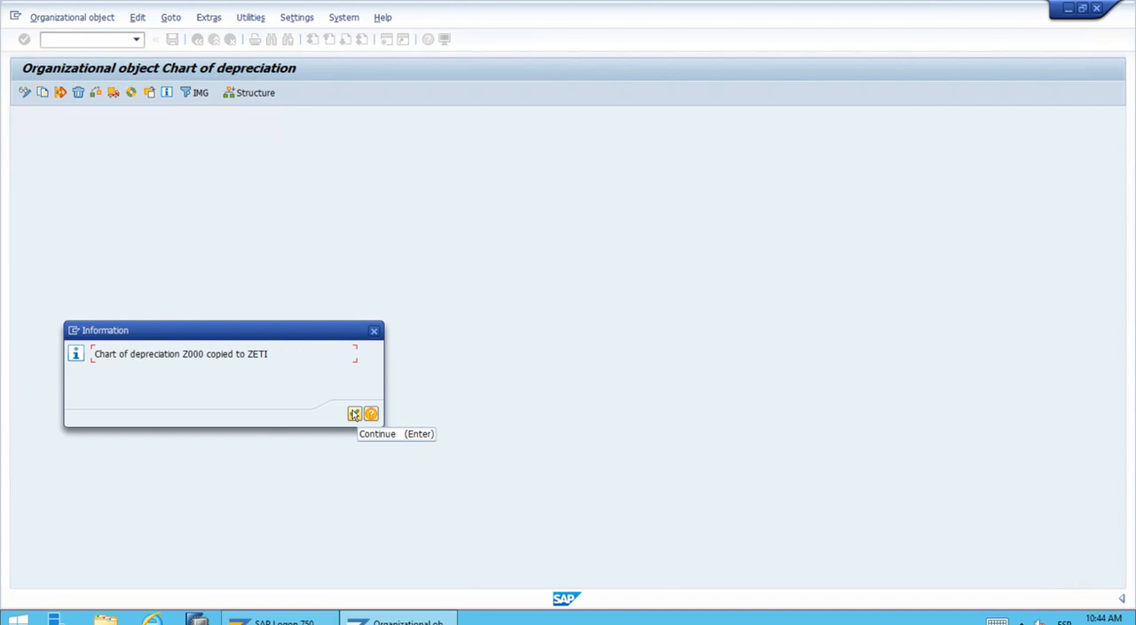
Acknowledge the 'copied to ZETI' message and go back to the Select Activity list.
click(355, 414)
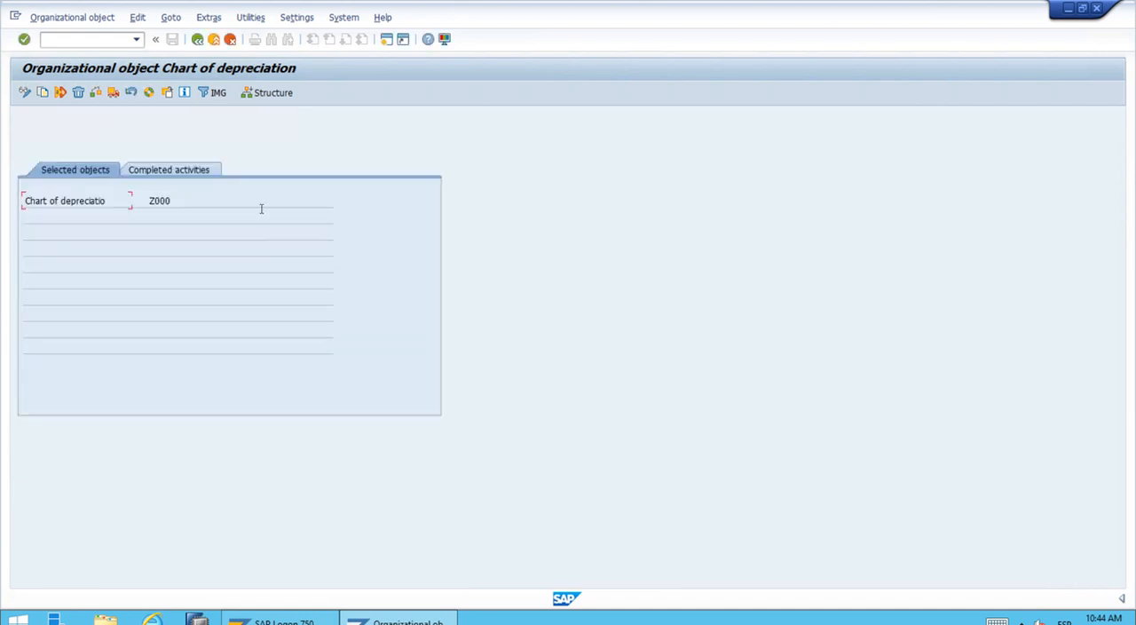
click(197, 39)
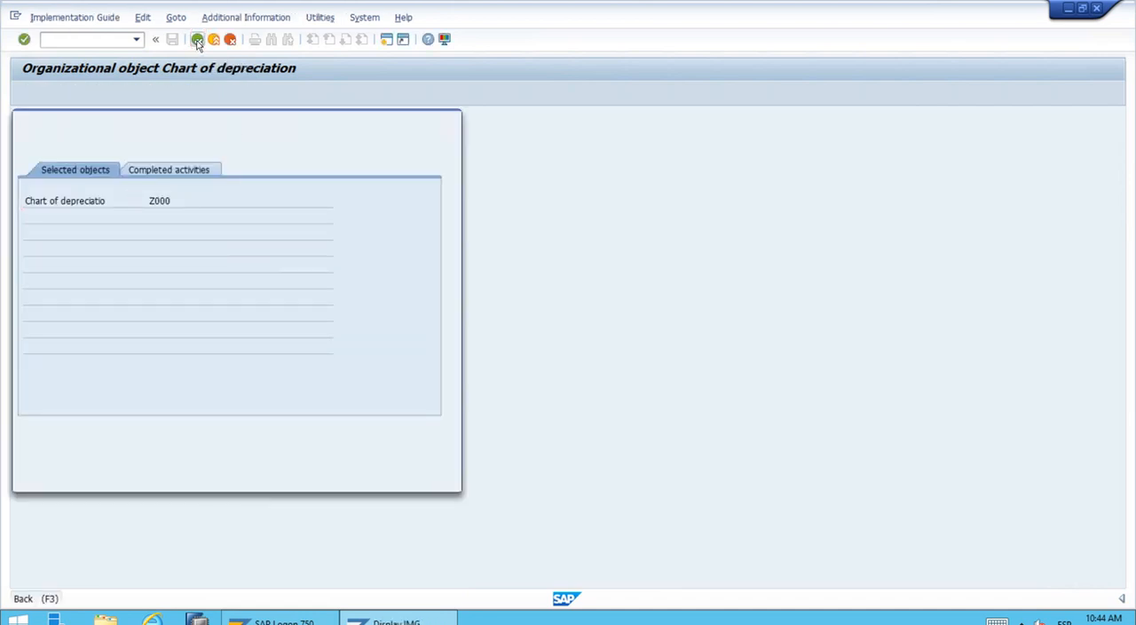
click(197, 39)
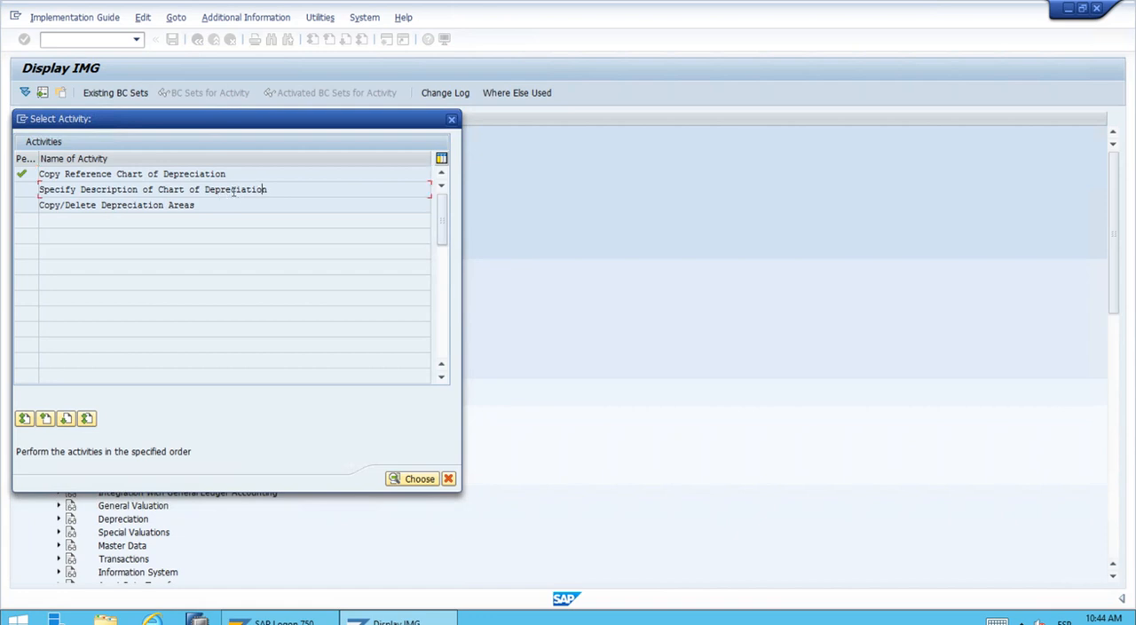
mouse_move(270, 199)
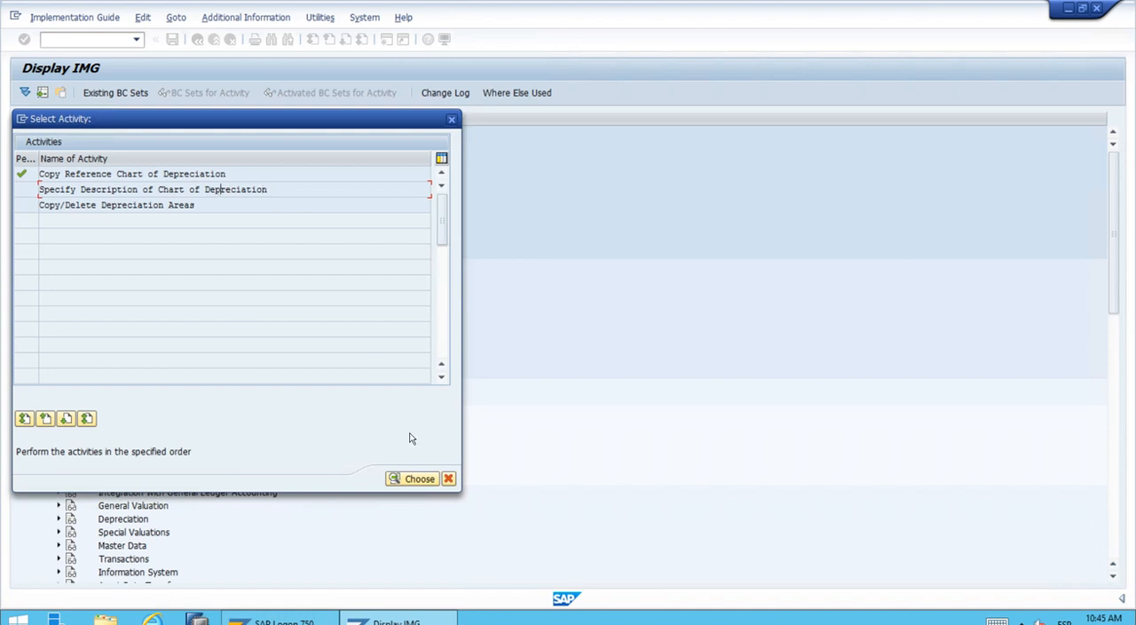
In Specify Description, replace TA00 in the ZETI row with SETI.
click(412, 479)
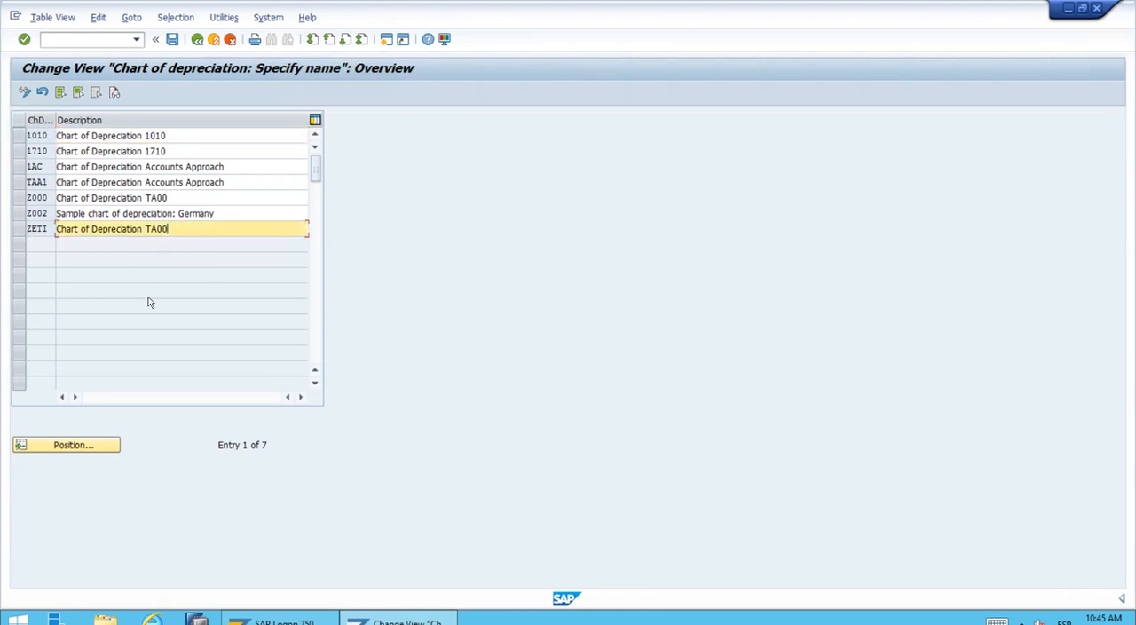
key(BackSpace)
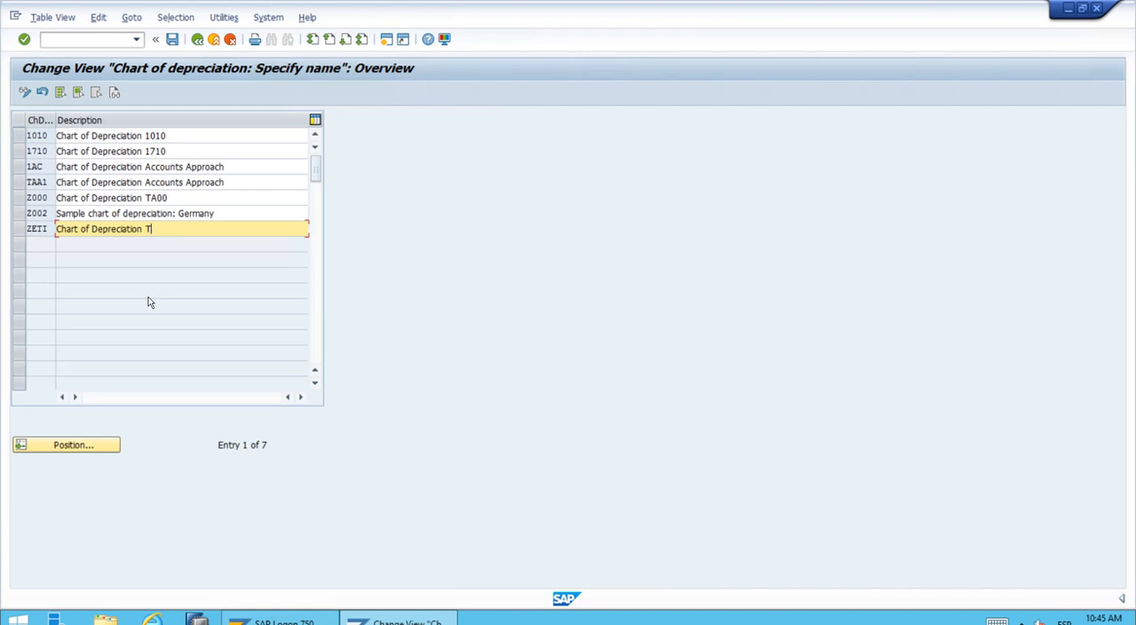
key(BackSpace)
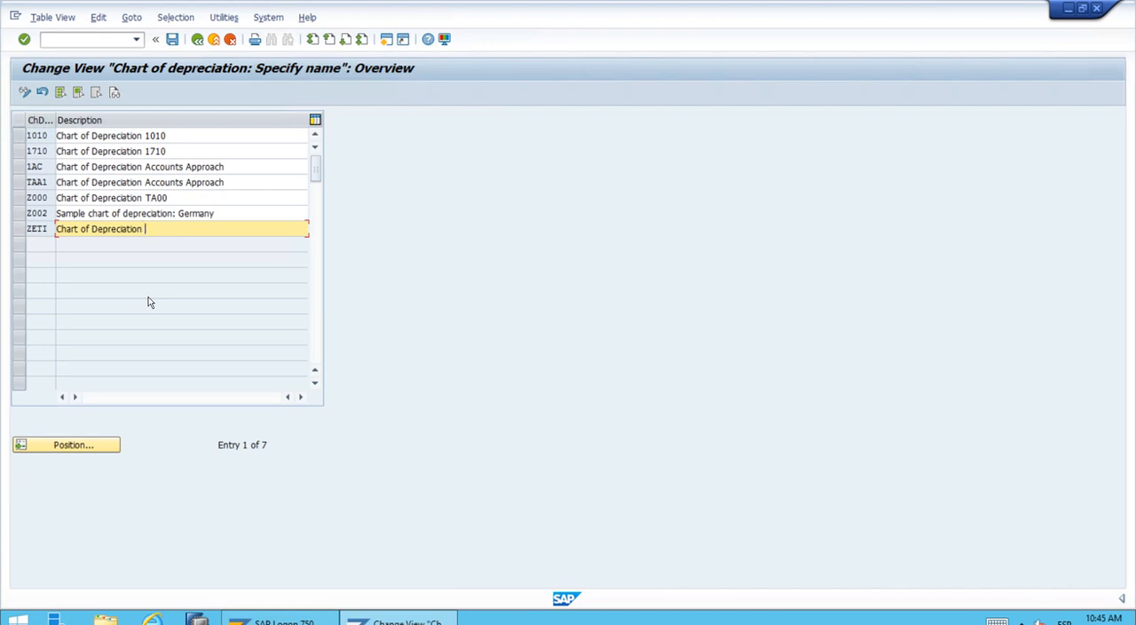
text(SETI)
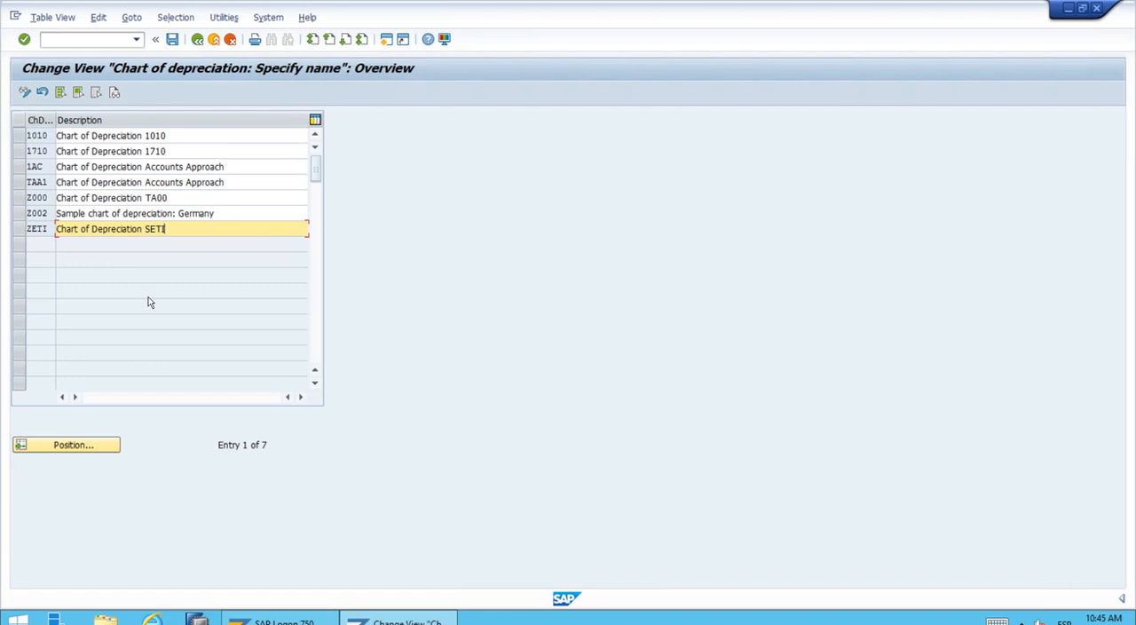
mouse_move(235, 257)
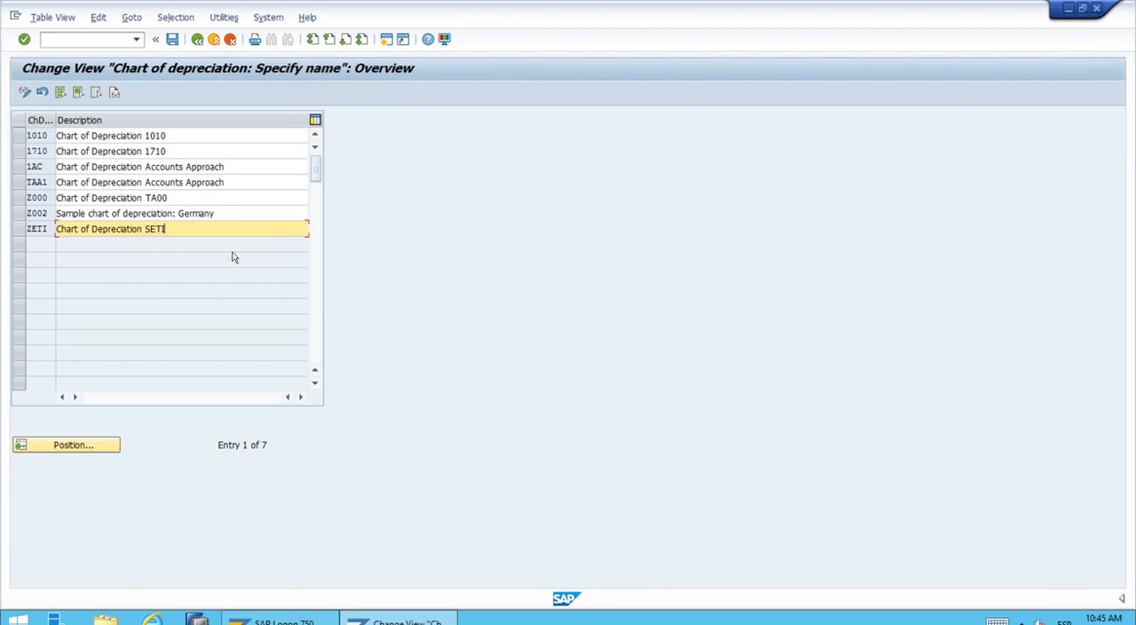
mouse_move(165, 243)
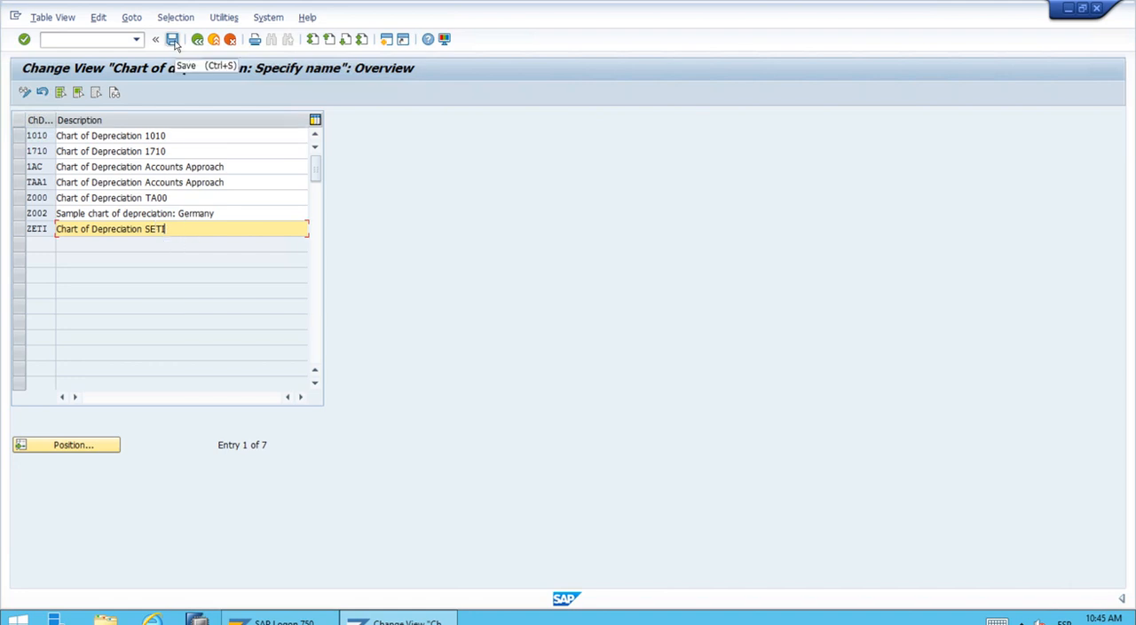
Save the ZETI description and confirm the customizing request so 'Data was saved' shows.
click(173, 39)
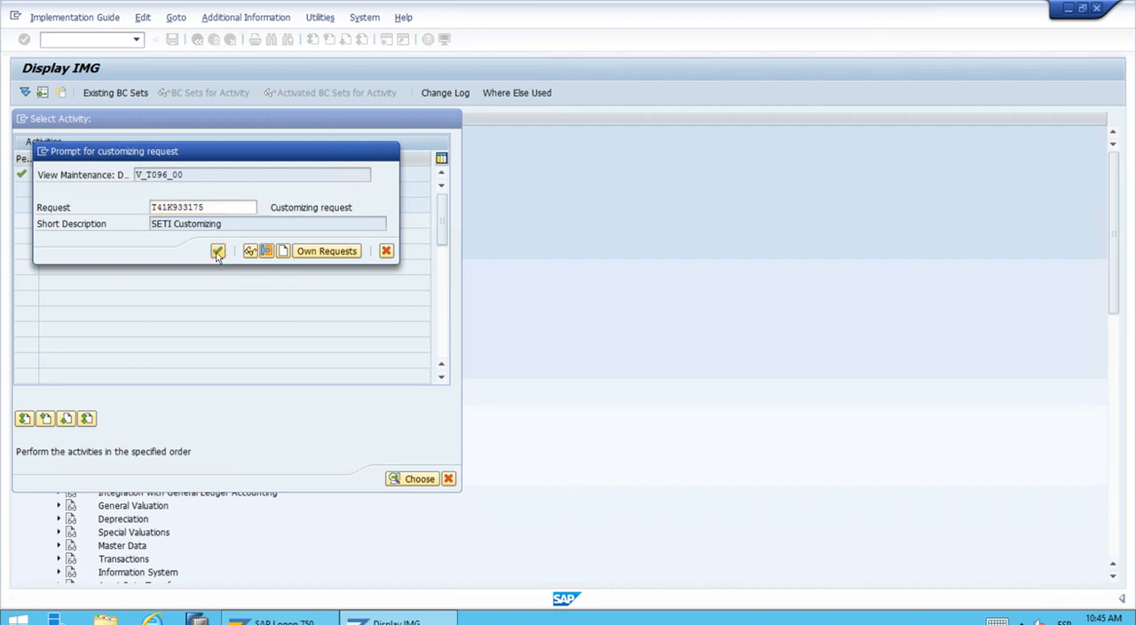
click(217, 251)
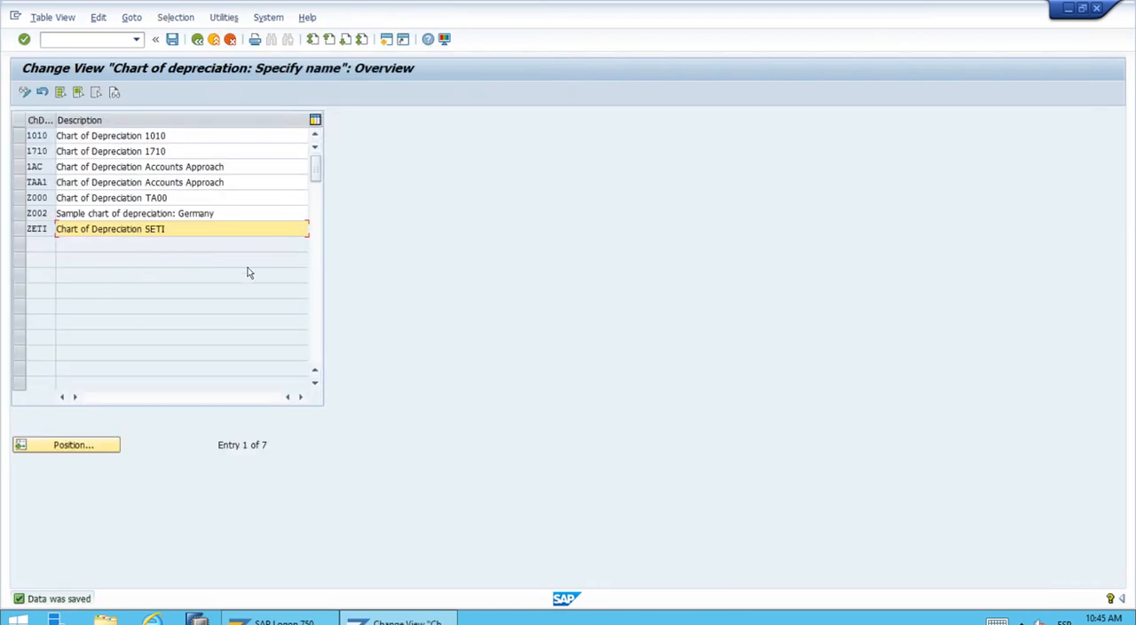
mouse_move(222, 287)
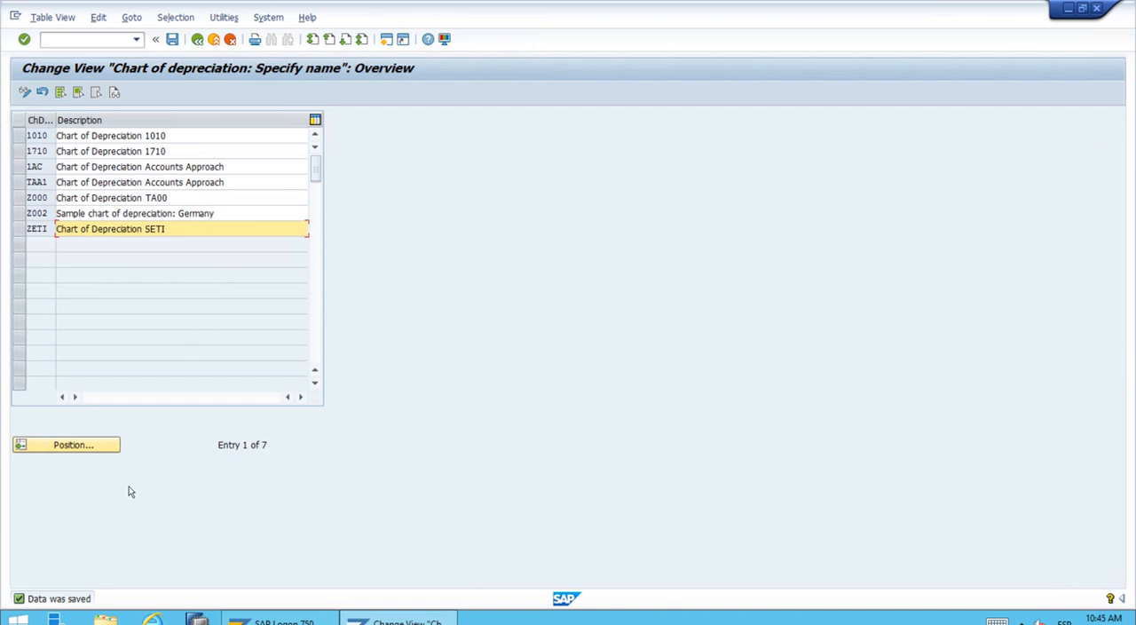
mouse_move(177, 198)
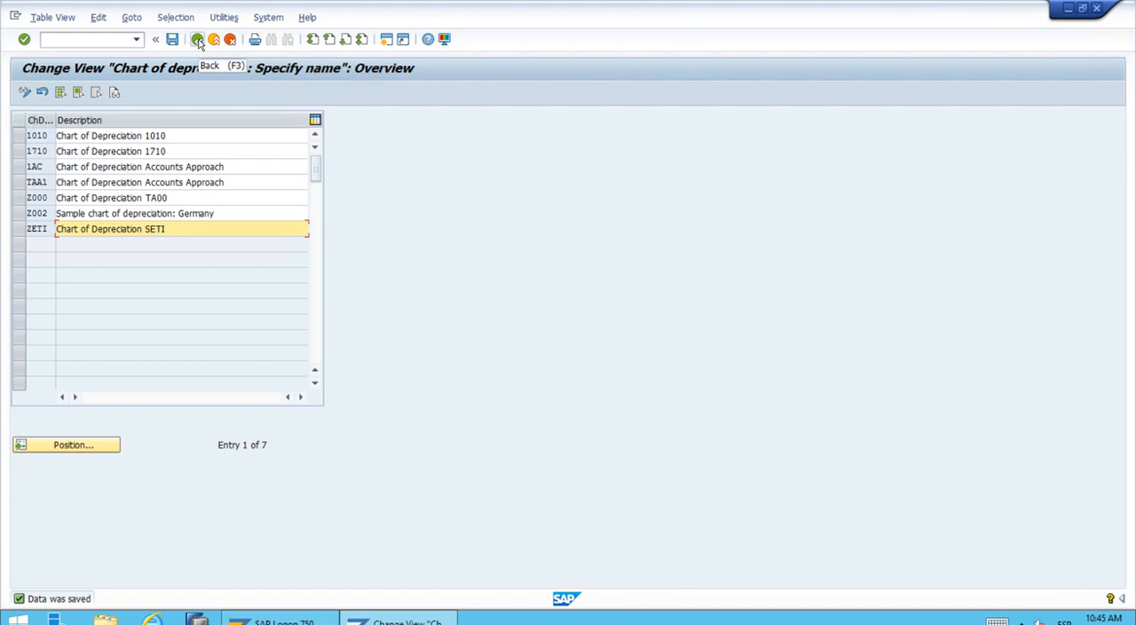
Go back from the Change View screen to the Display IMG structure.
click(197, 39)
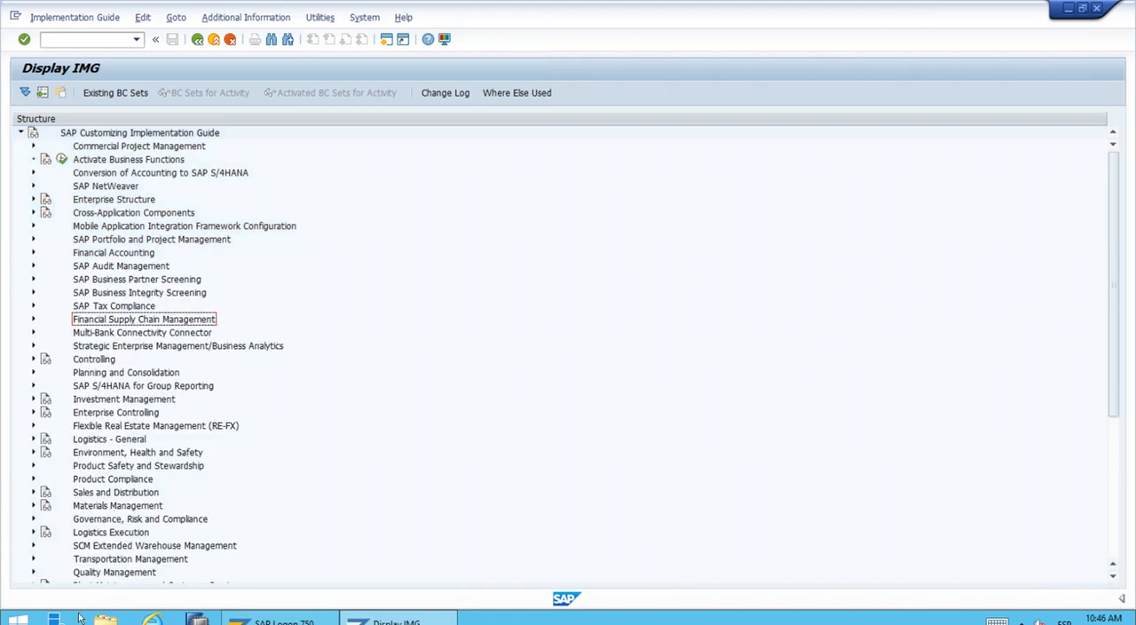
mouse_move(53, 618)
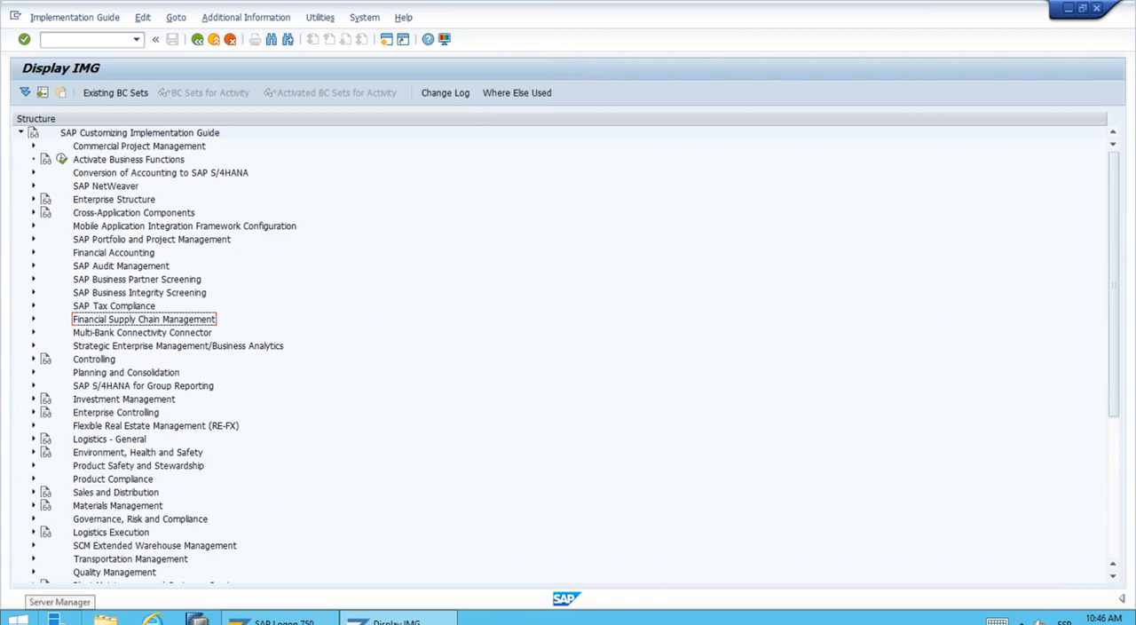